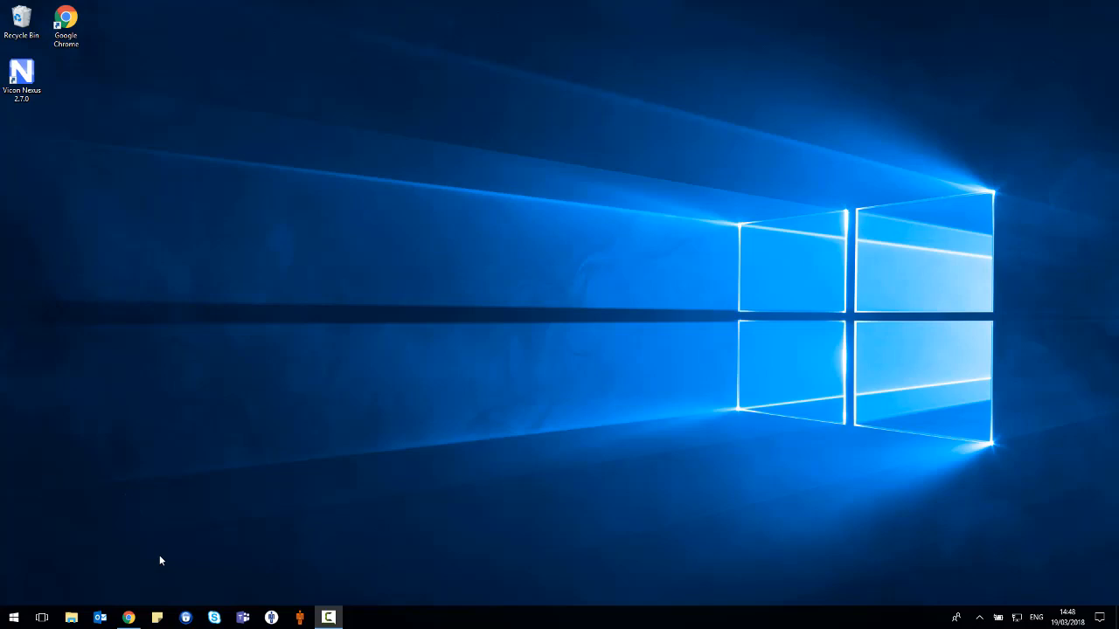
pyautogui.moveTo(84, 594)
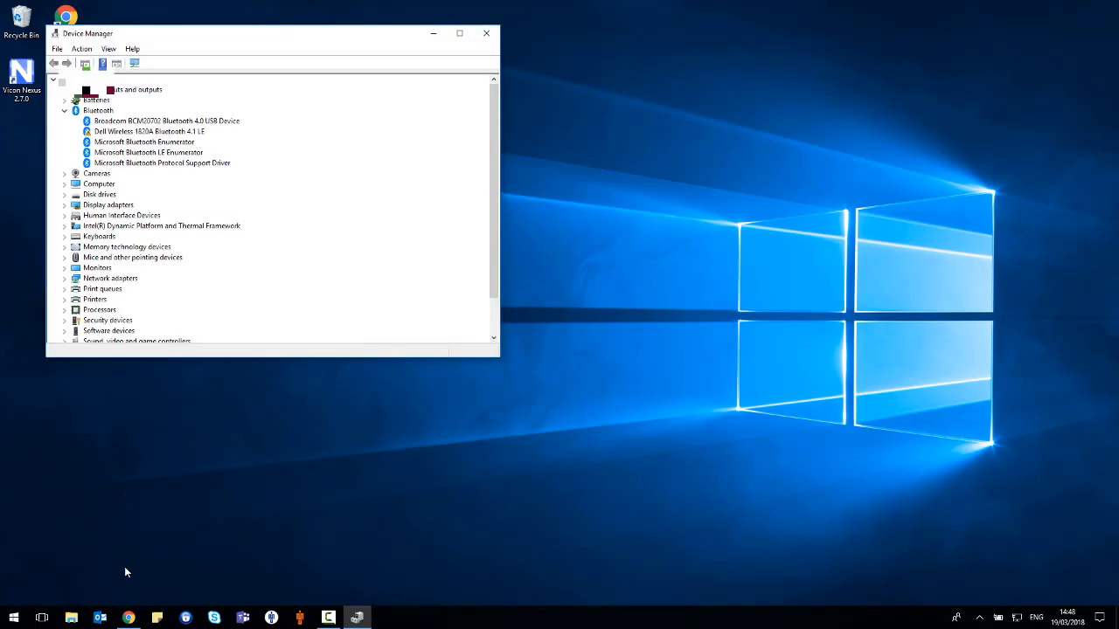
# Step: Bring up the actions for the Broadcom BCM20702 Bluetooth 4.0 USB Device under Bluetooth
pyautogui.click(96, 110)
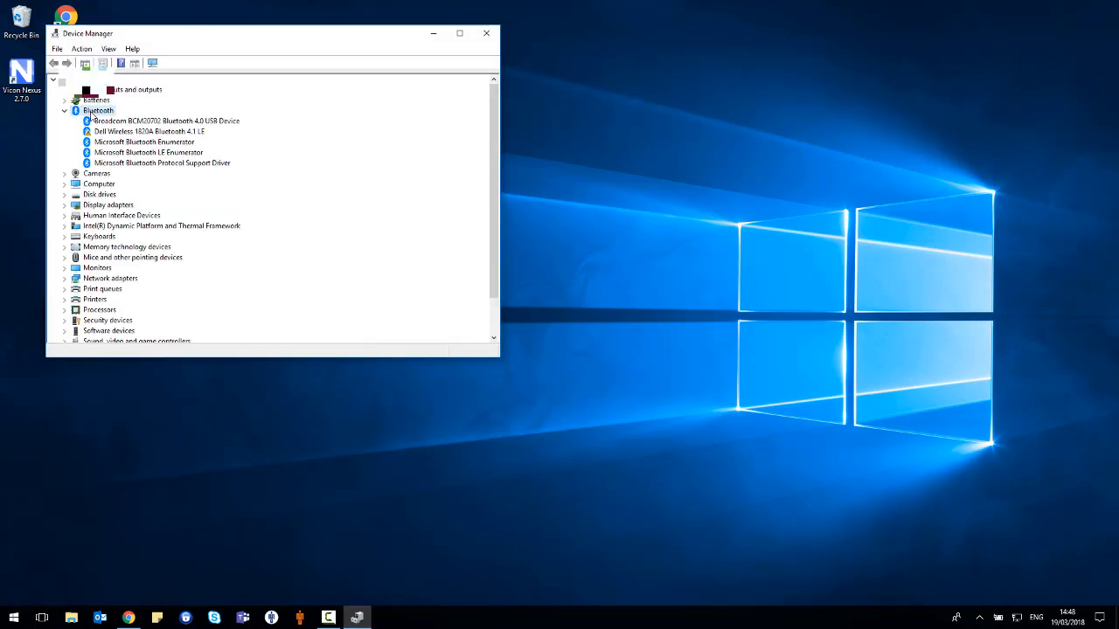
pyautogui.click(148, 131)
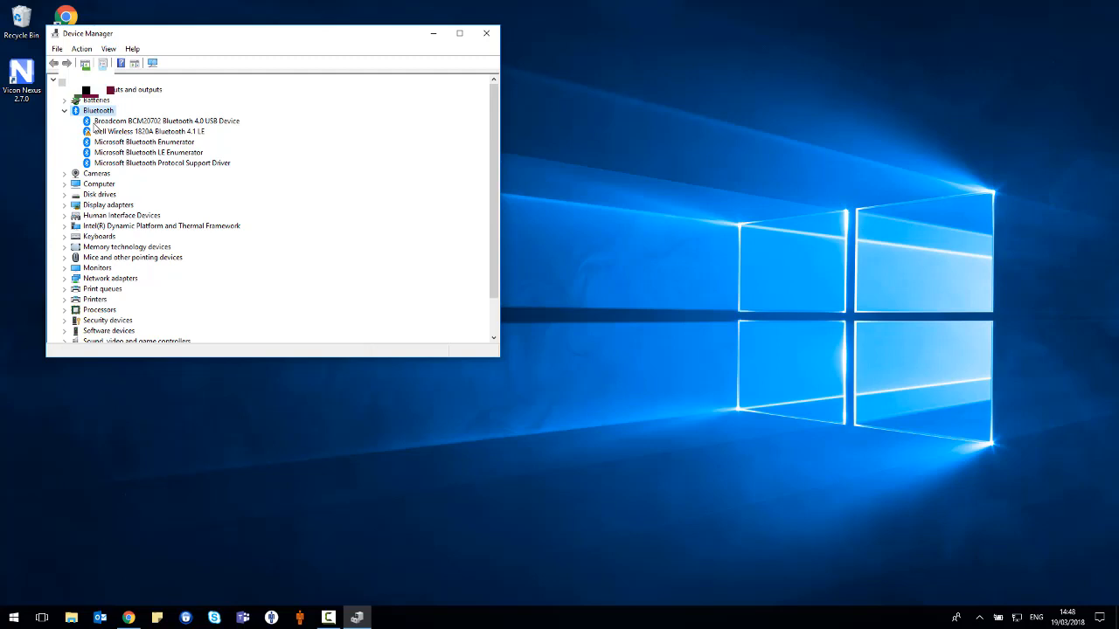
pyautogui.click(158, 121)
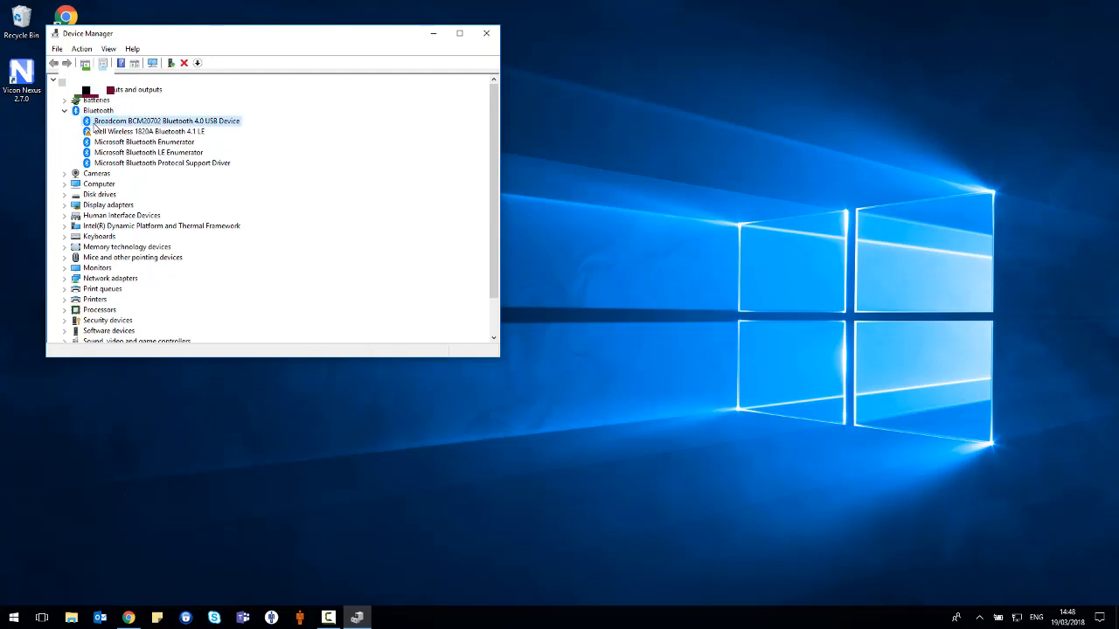
pyautogui.rightClick(163, 120)
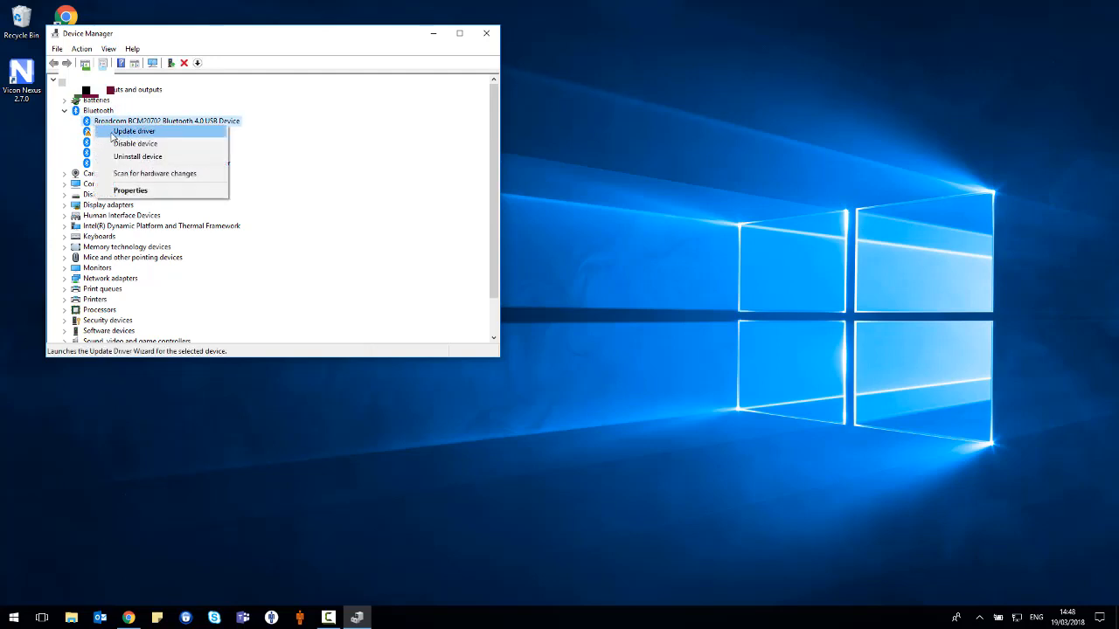
# Step: Search automatically for an updated Broadcom Bluetooth driver and close once the best is confirmed
pyautogui.click(132, 131)
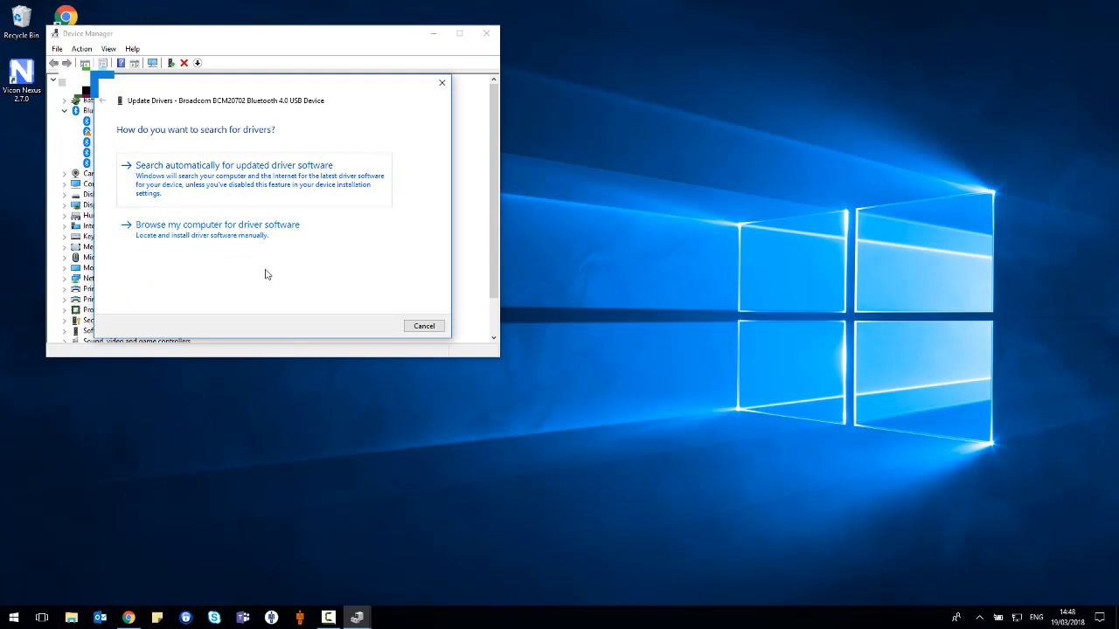
pyautogui.click(234, 164)
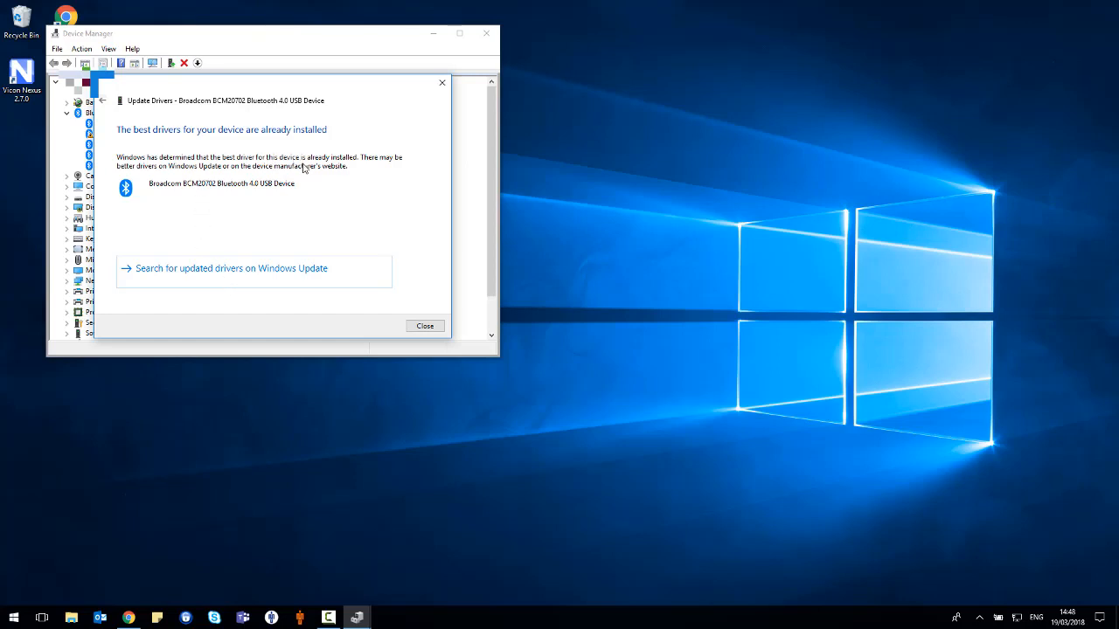
pyautogui.click(423, 325)
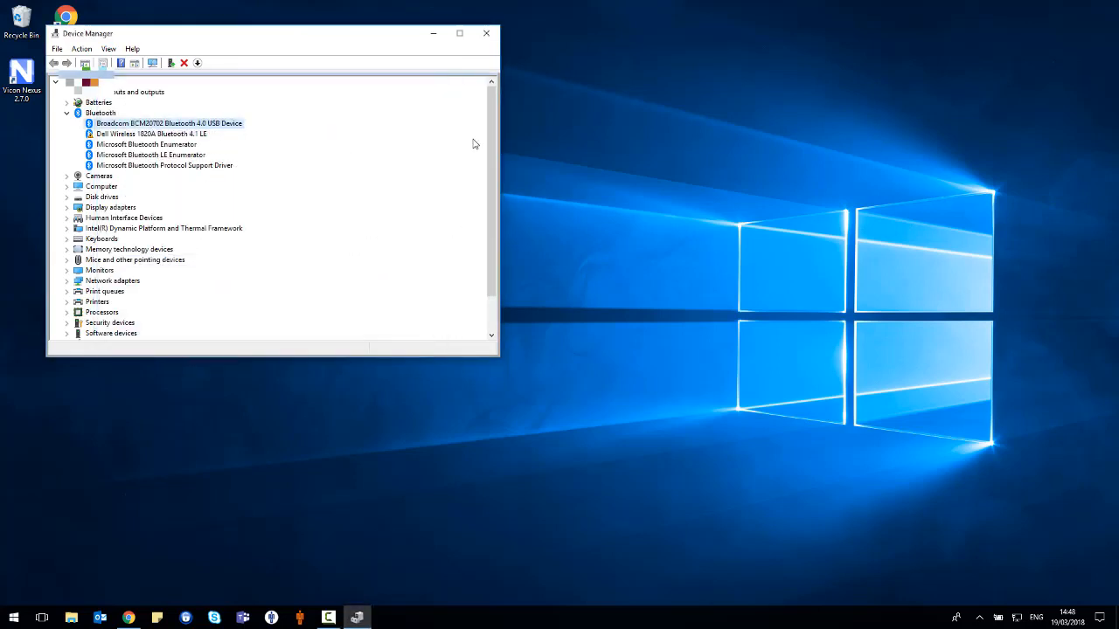
# Step: Close Device Manager, returning to the desktop
pyautogui.click(486, 31)
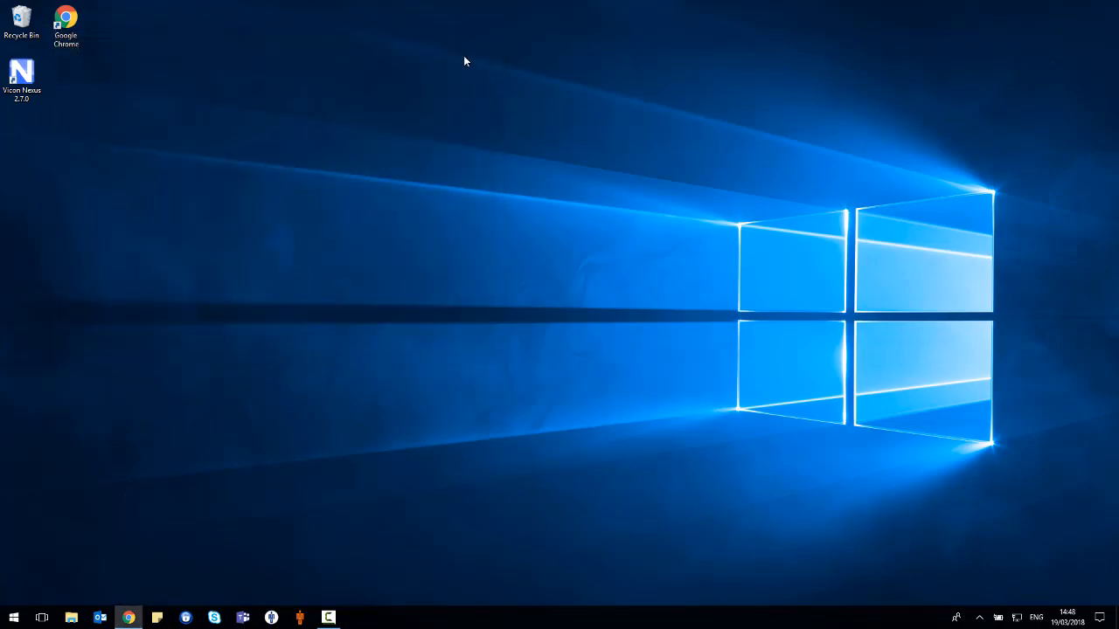
pyautogui.moveTo(329, 199)
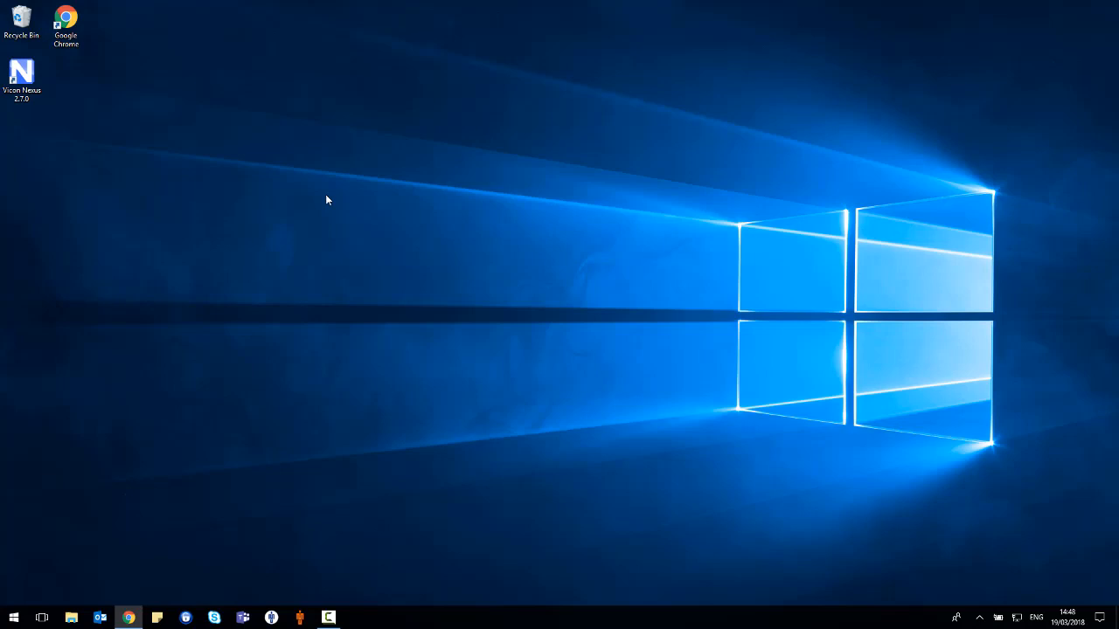
pyautogui.moveTo(119, 511)
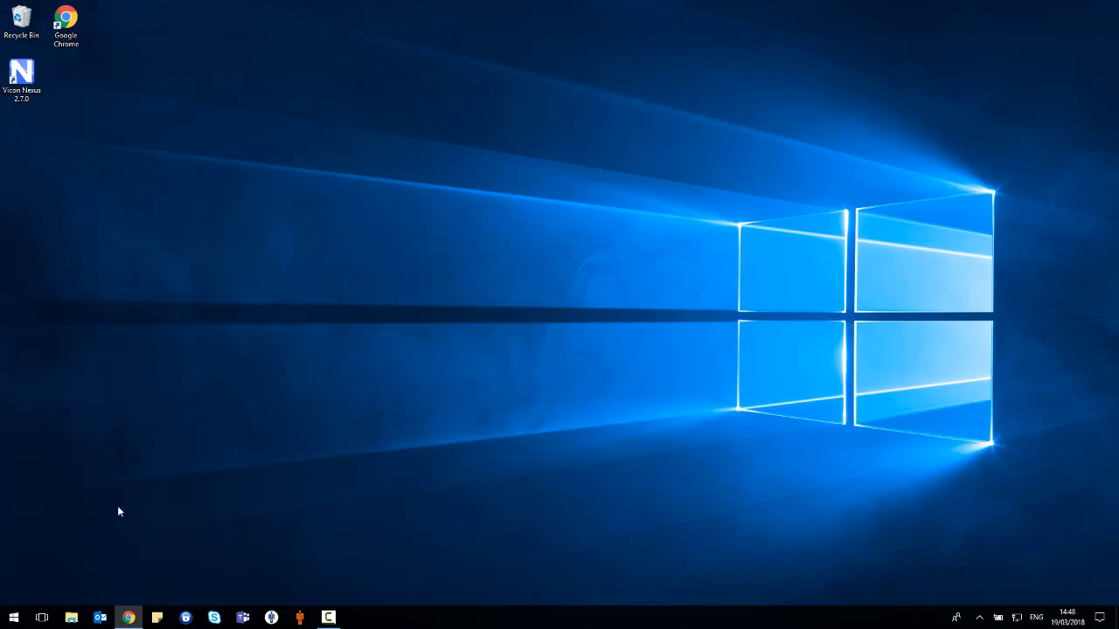
# Step: Reach the Bluetooth & other devices page via Windows search
pyautogui.click(10, 615)
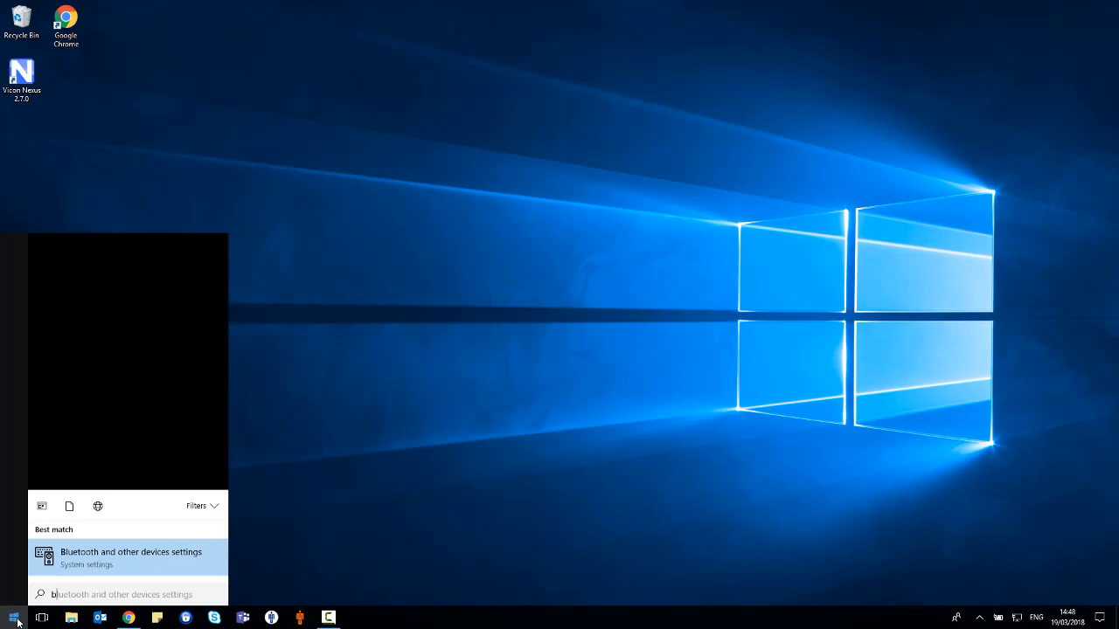
pyautogui.click(129, 556)
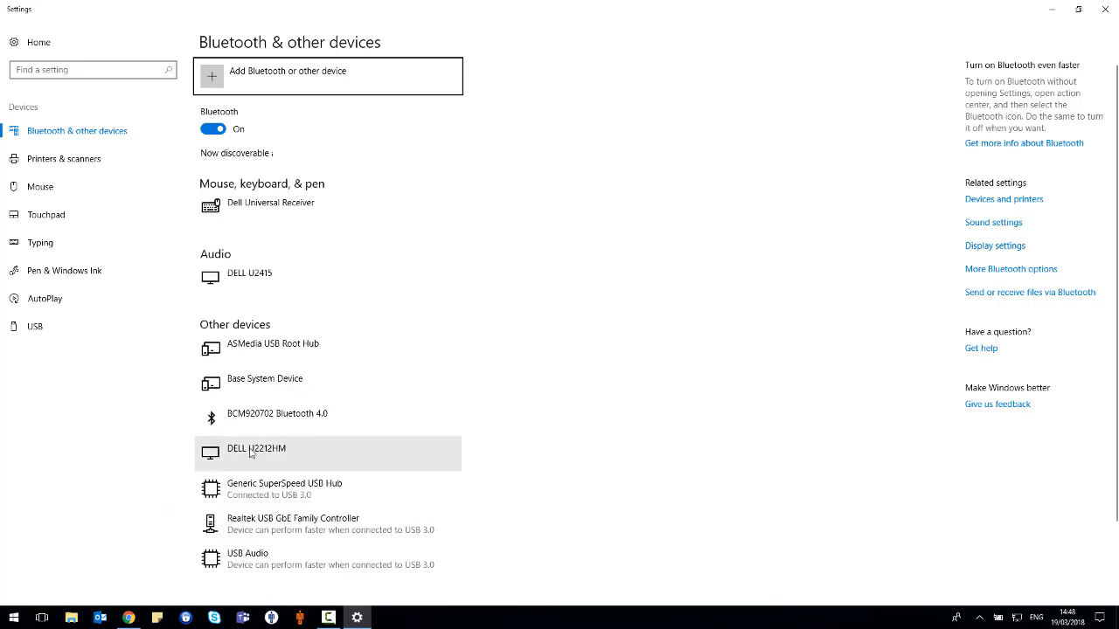
pyautogui.moveTo(255, 73)
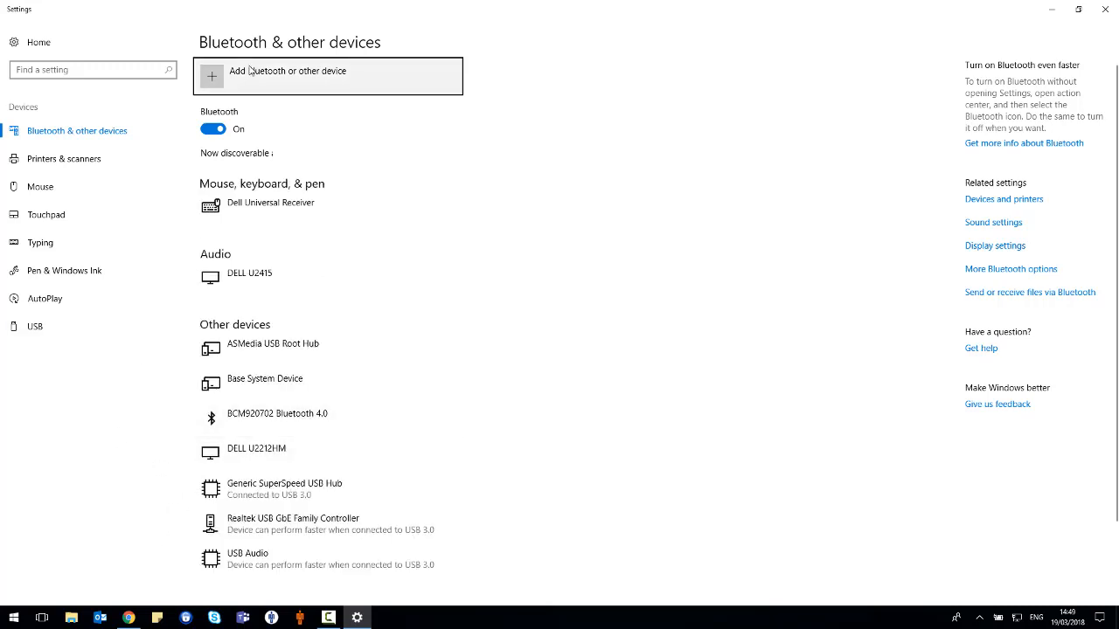
# Step: Pair IMU-2094 and IMU-2097 as Bluetooth devices, confirming each pairing
pyautogui.click(287, 74)
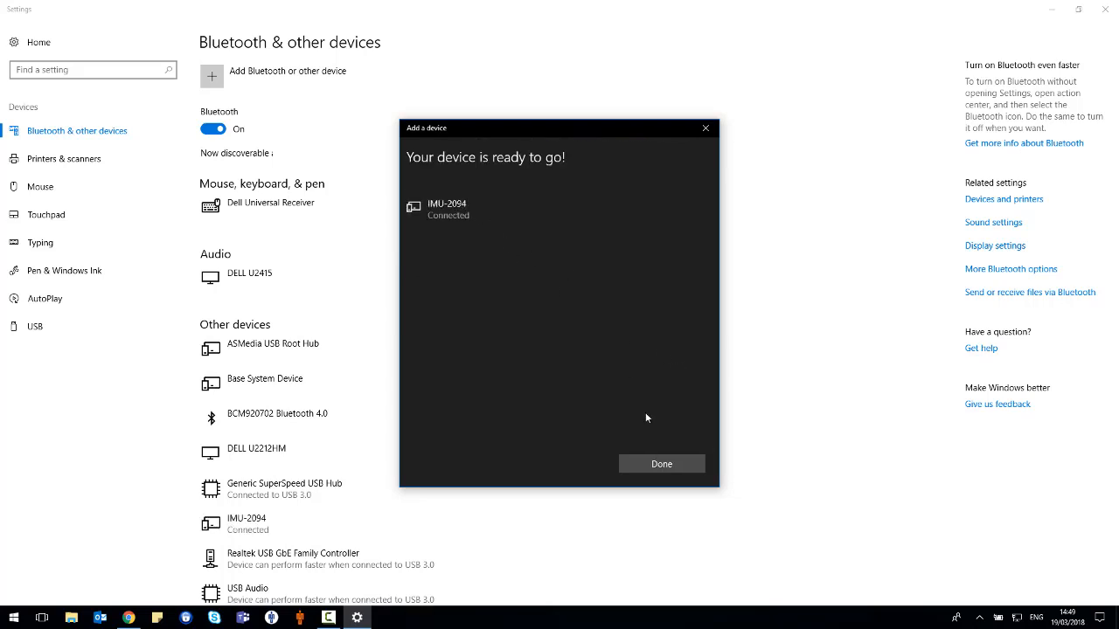
pyautogui.click(661, 463)
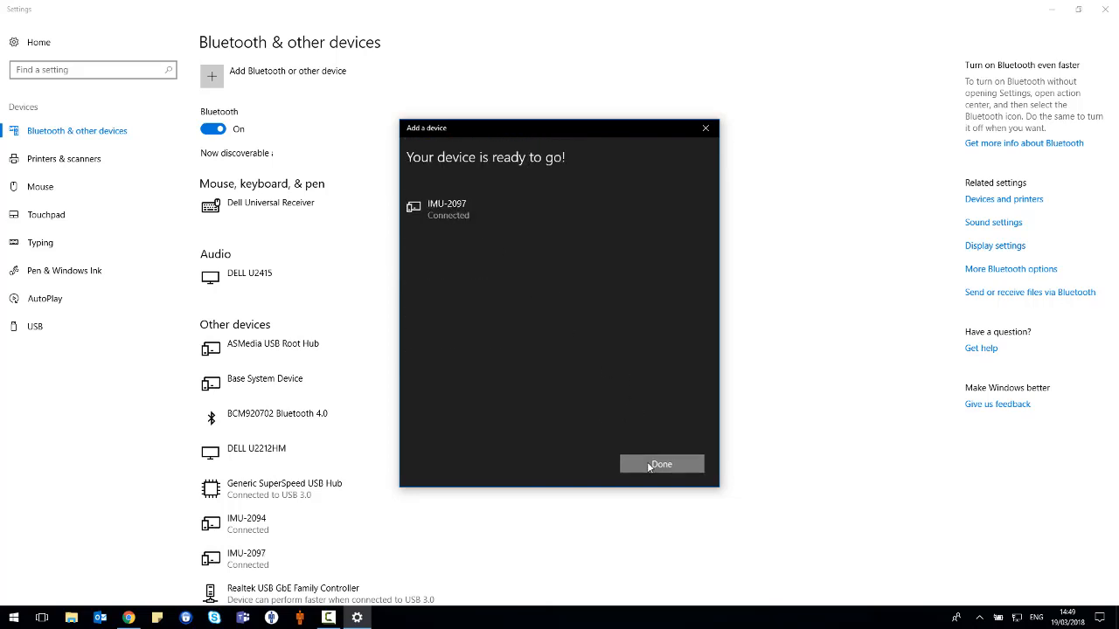
pyautogui.click(661, 464)
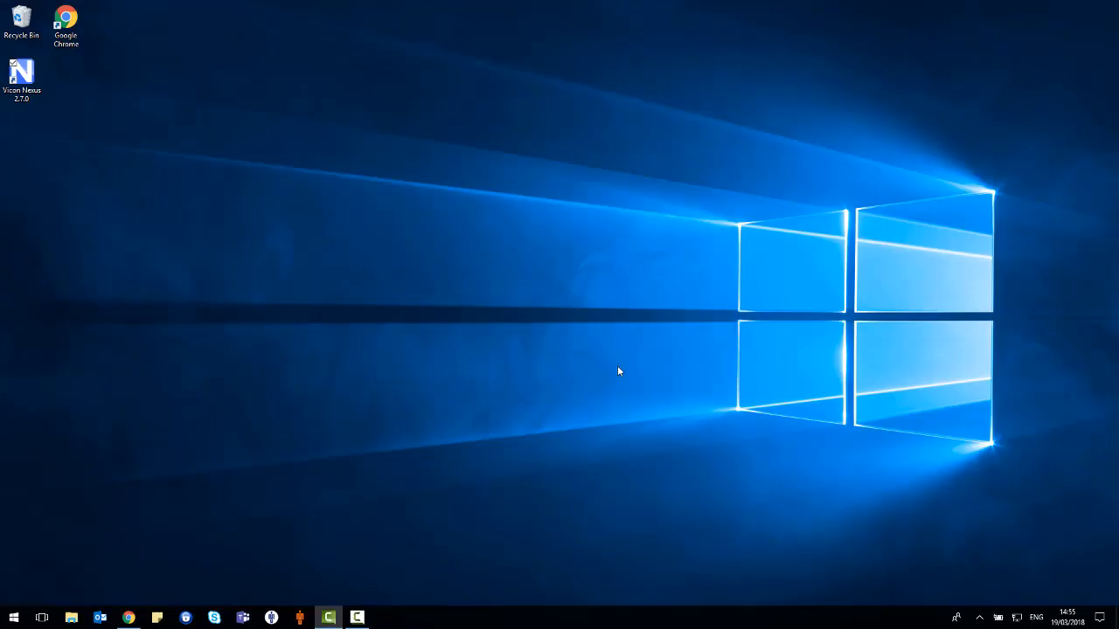
# Step: Launch Vicon Nexus 2.7 from its desktop shortcut
pyautogui.click(21, 74)
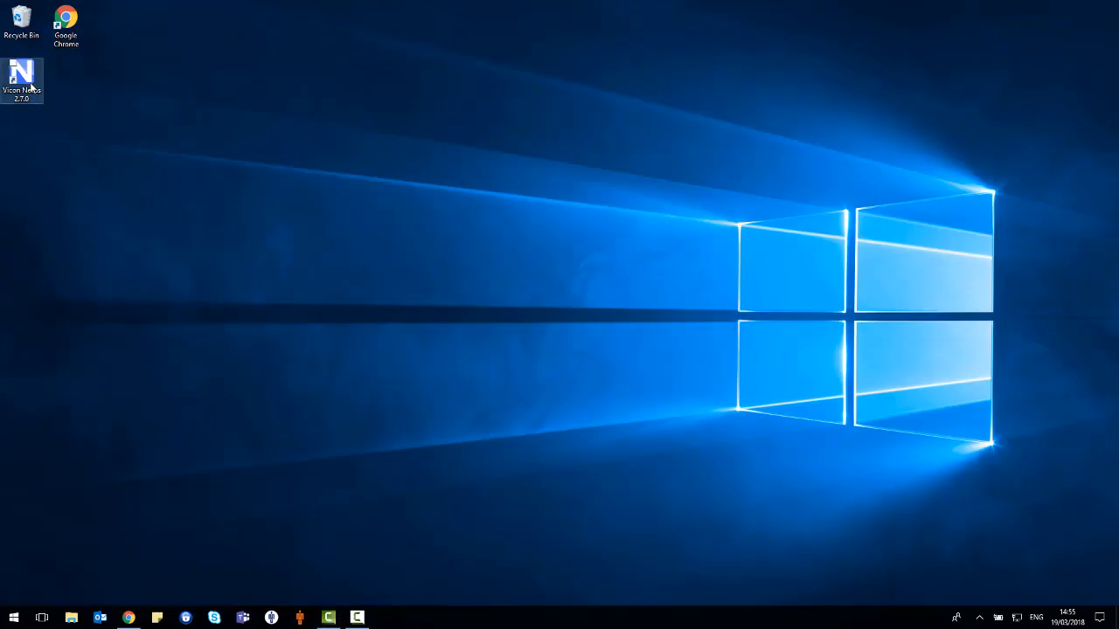
pyautogui.doubleClick(28, 74)
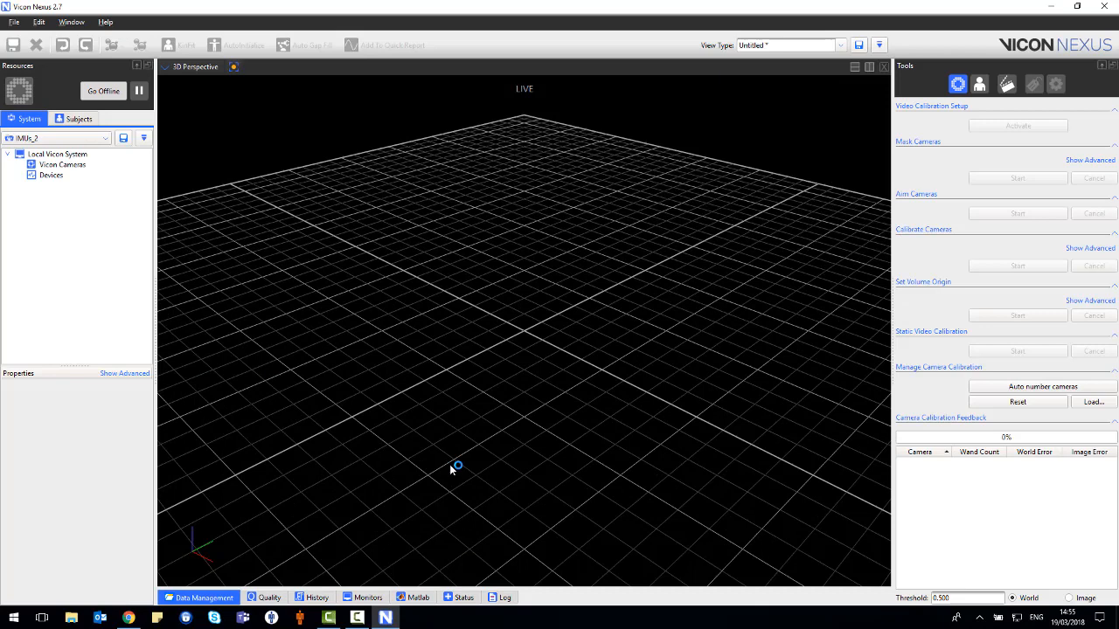
# Step: Add two IMeasureU sensor devices under Devices, naming them IMU-2094 and IMU-2097
pyautogui.rightClick(51, 175)
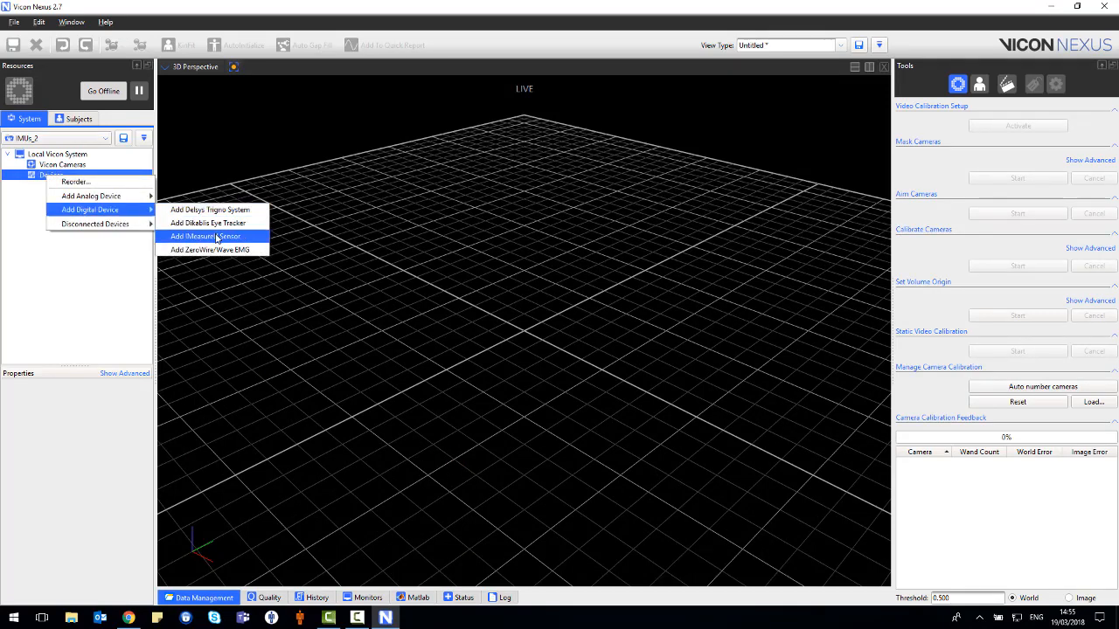
pyautogui.click(206, 236)
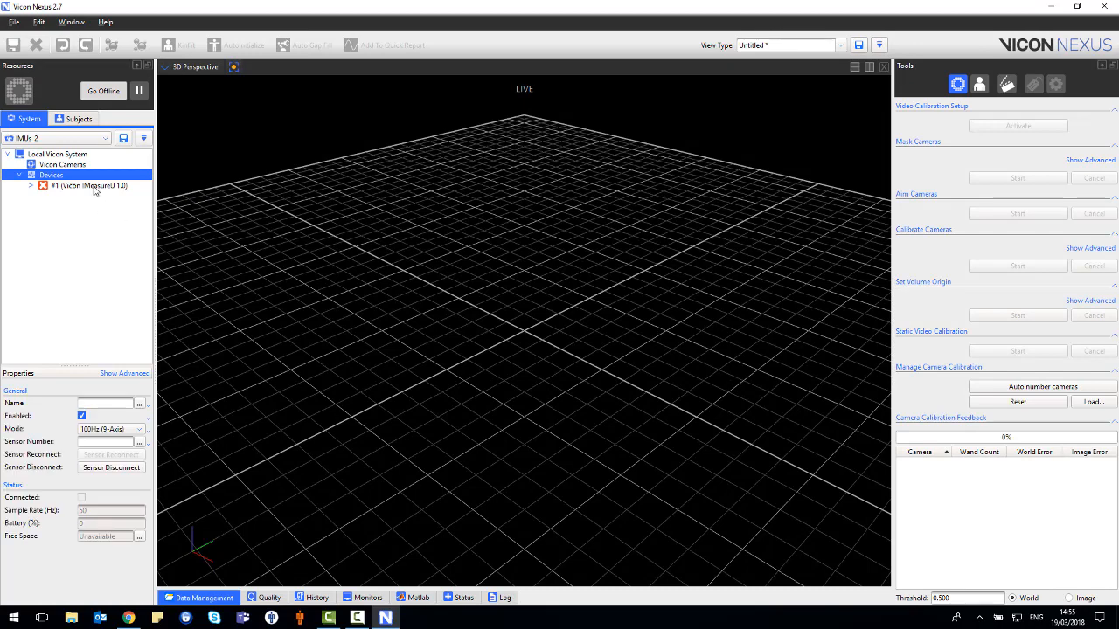
pyautogui.click(84, 193)
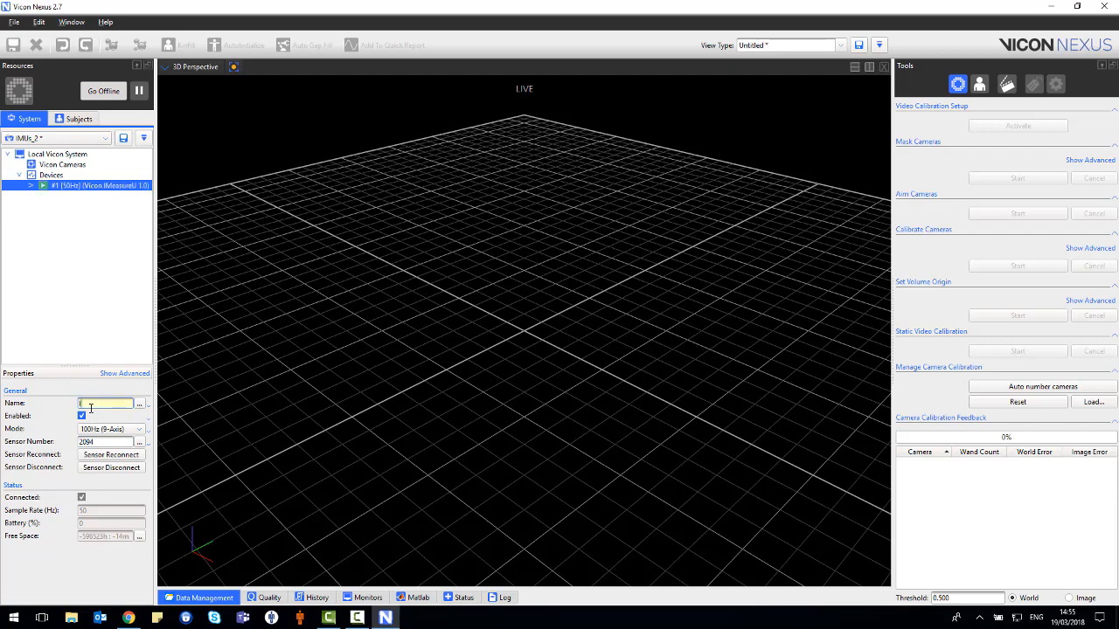
pyautogui.write('IMU_2')
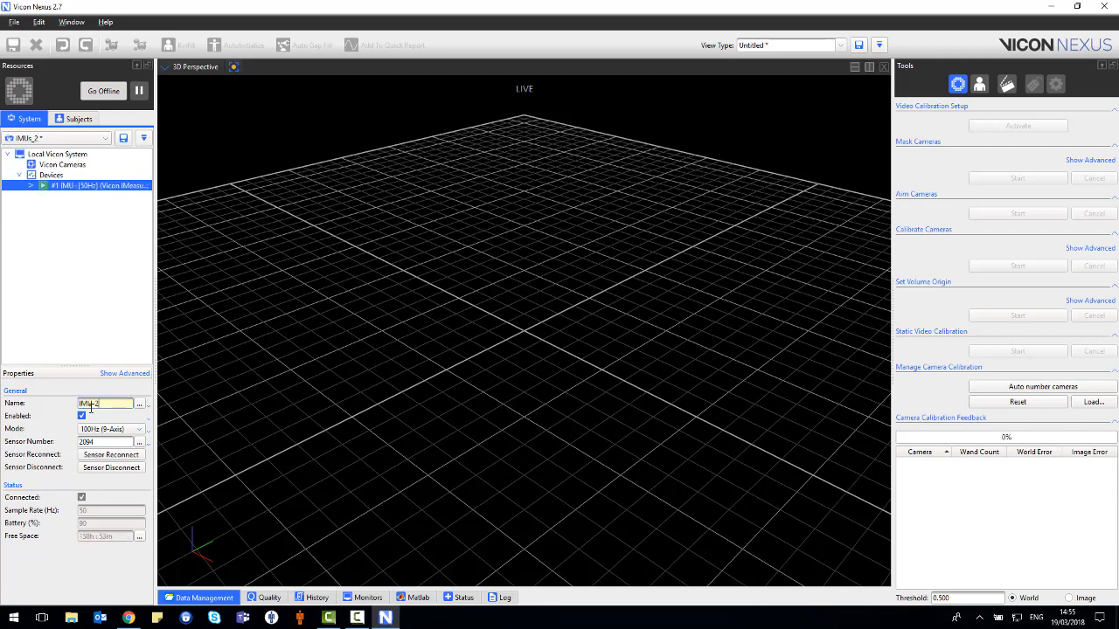
pyautogui.rightClick(49, 175)
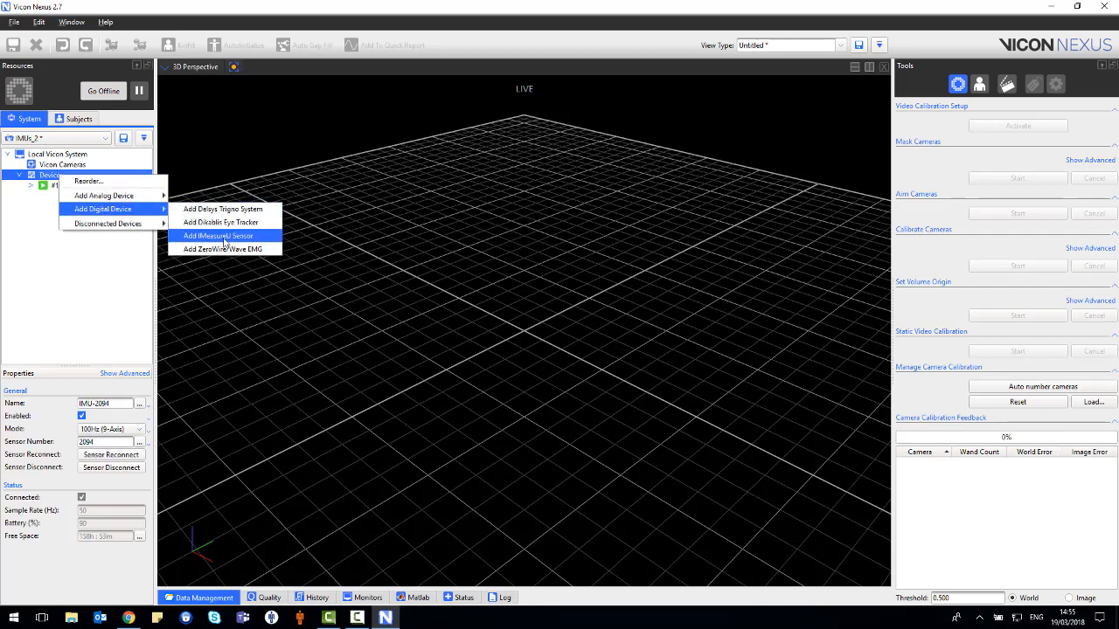
pyautogui.click(216, 236)
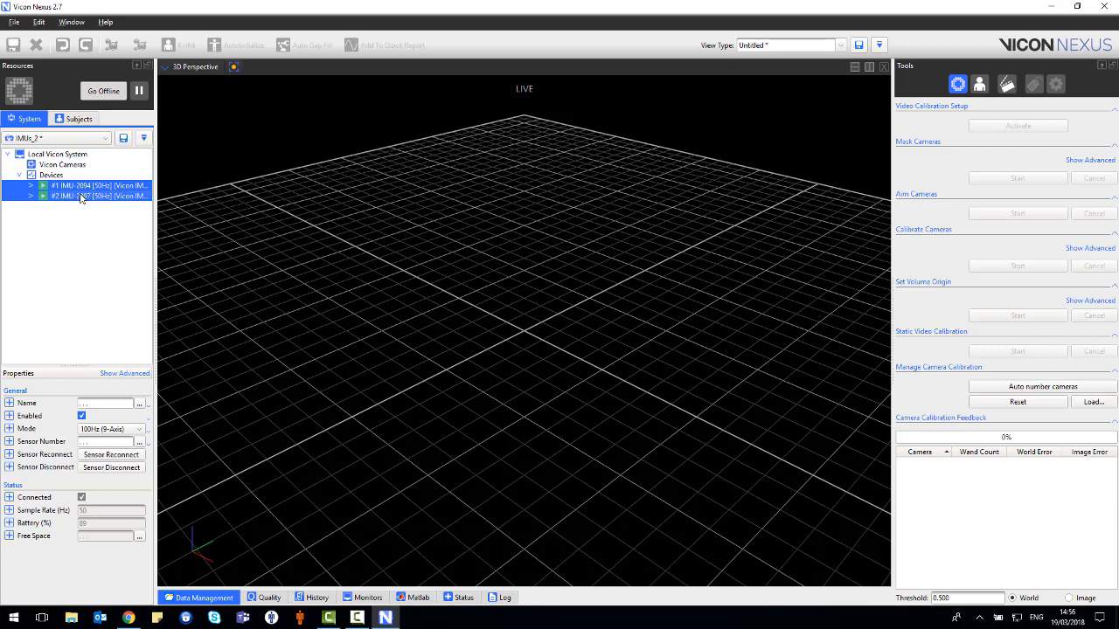
# Step: Graph both IMU sensors live and set their mode to 100Hz (9-Axis)
pyautogui.click(185, 70)
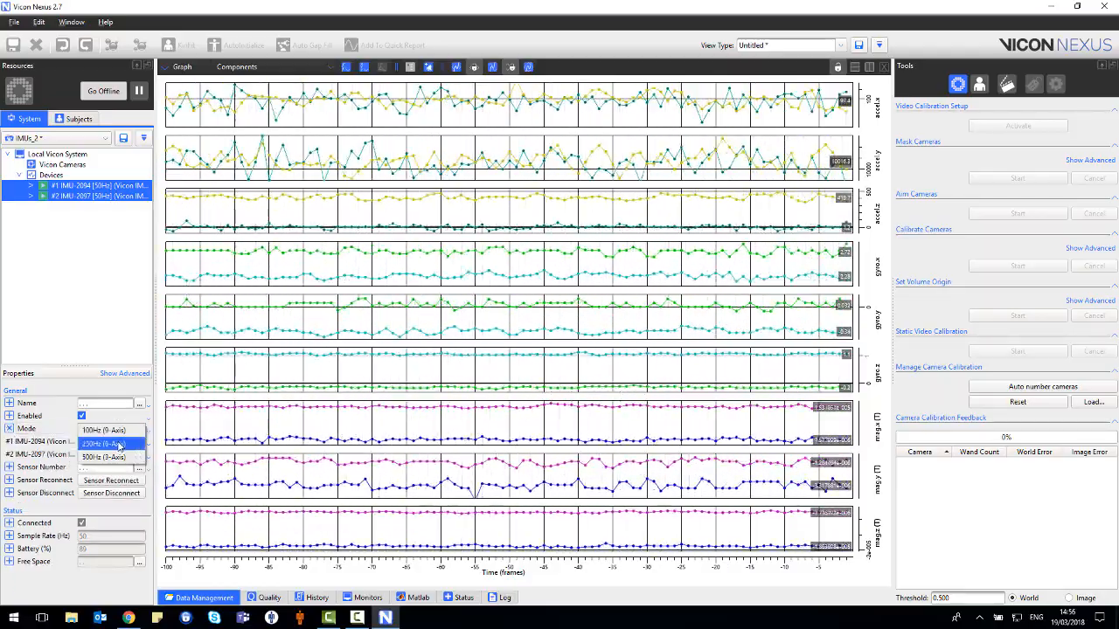
pyautogui.click(98, 440)
pyautogui.write('IMU 01')
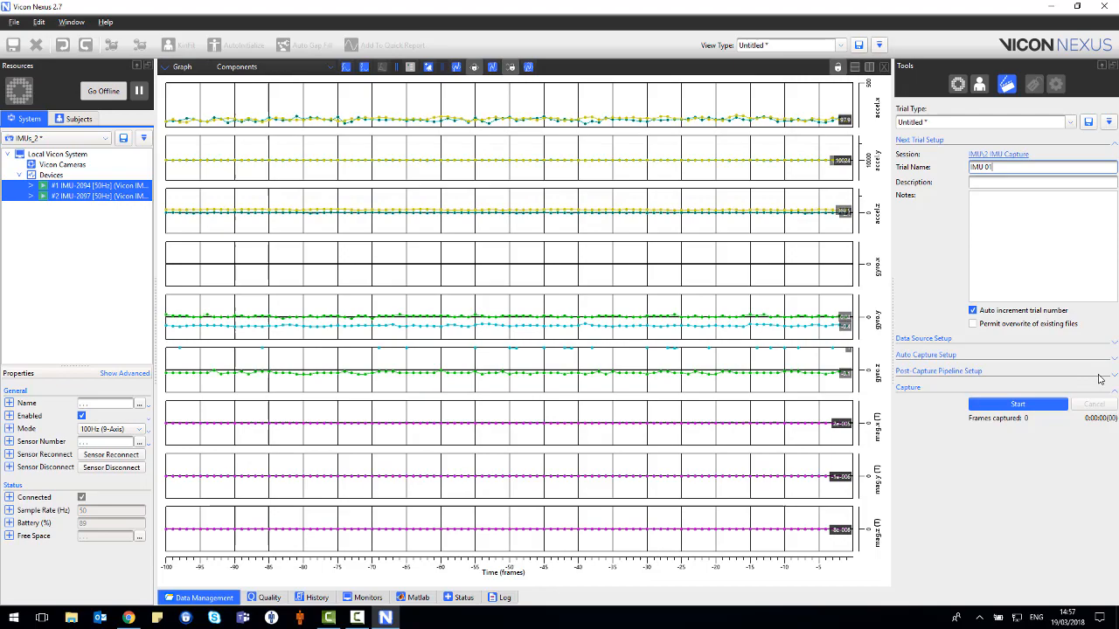
# Step: Capture IMU trials up to IMU 03 in the IMU Capture session, then go offline
pyautogui.click(1017, 404)
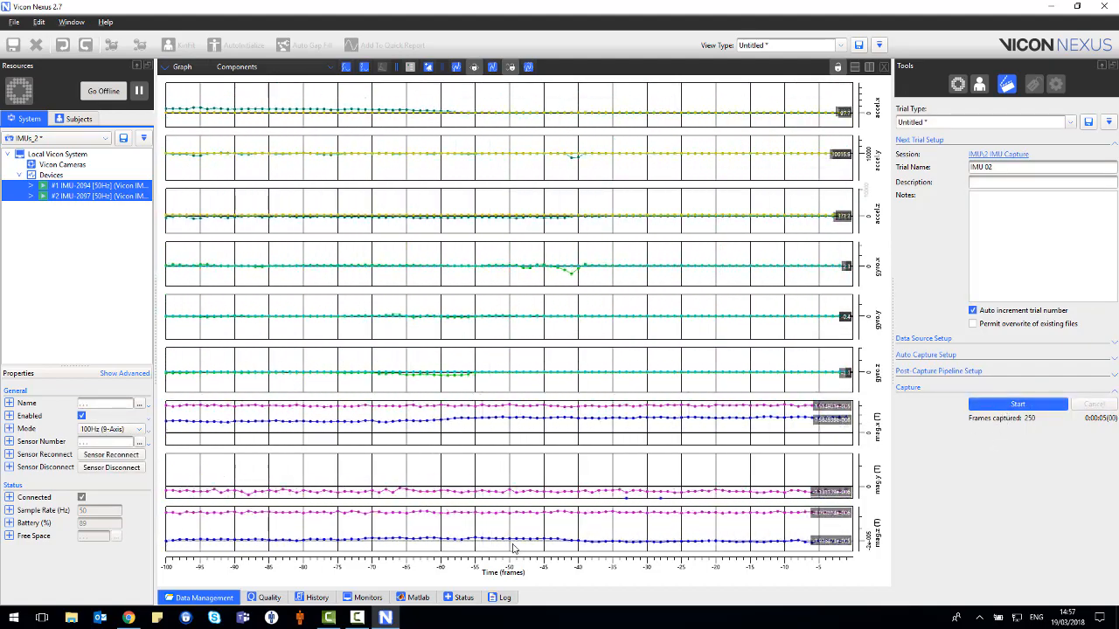
pyautogui.click(201, 598)
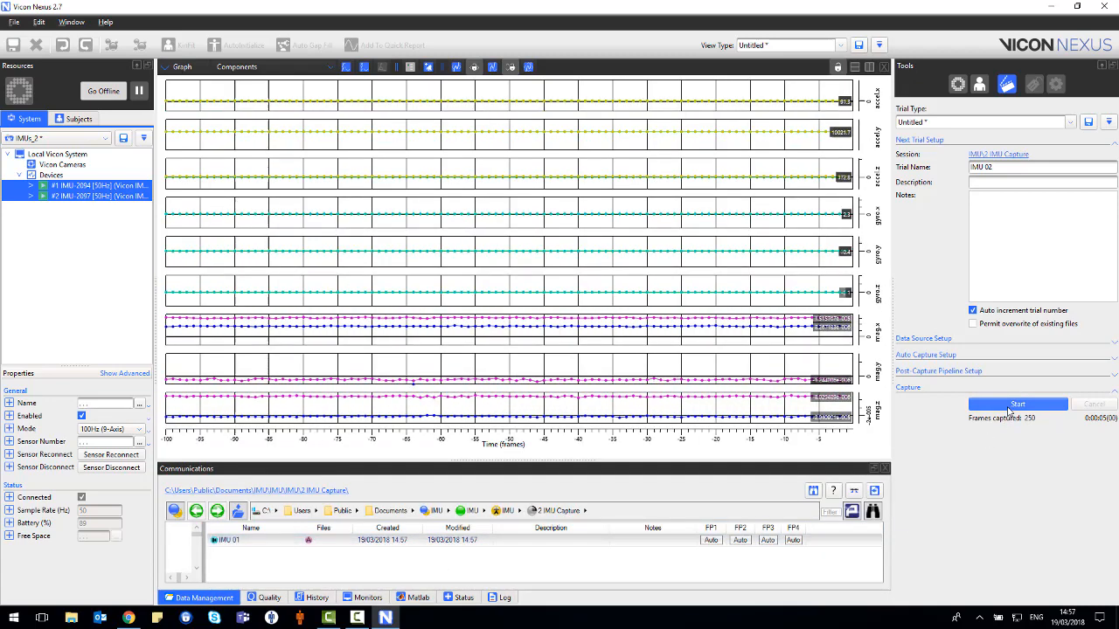
pyautogui.click(1017, 404)
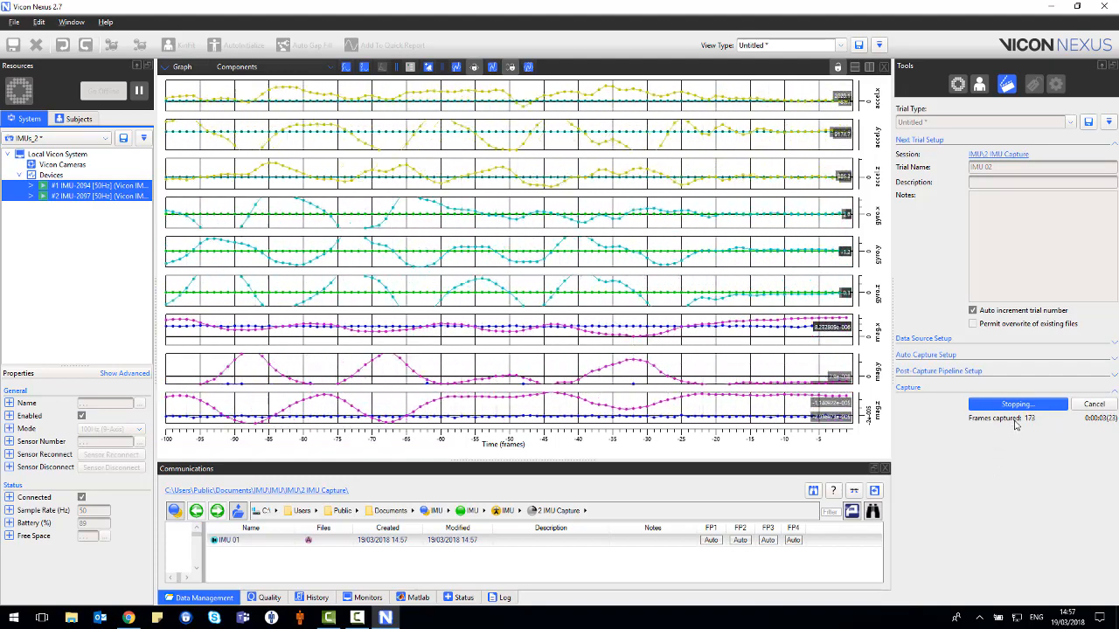
pyautogui.click(1017, 404)
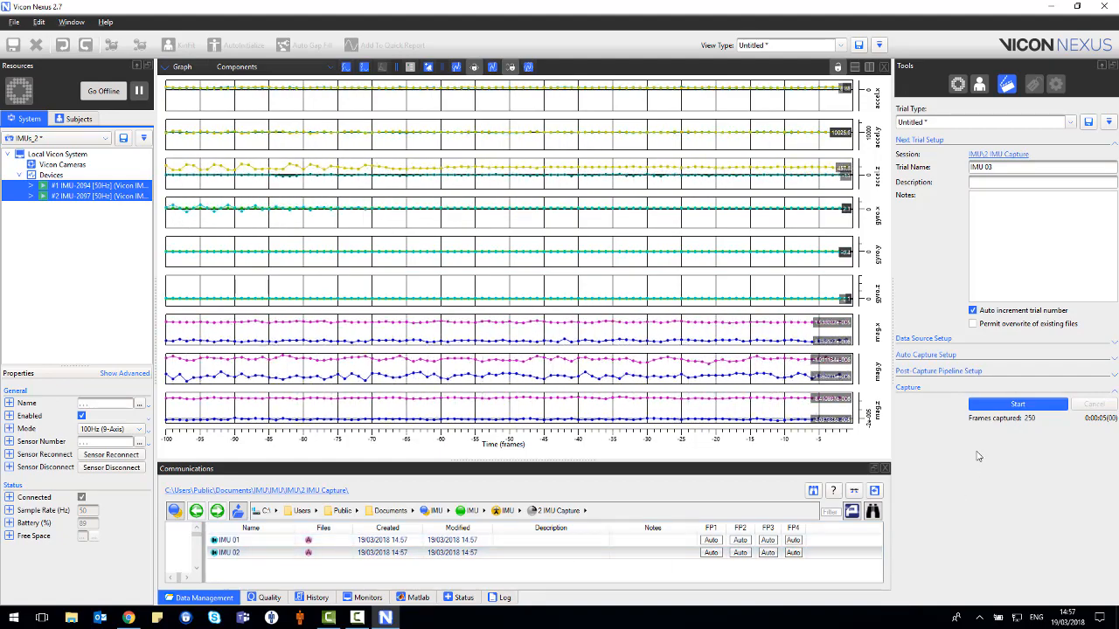
pyautogui.click(1017, 404)
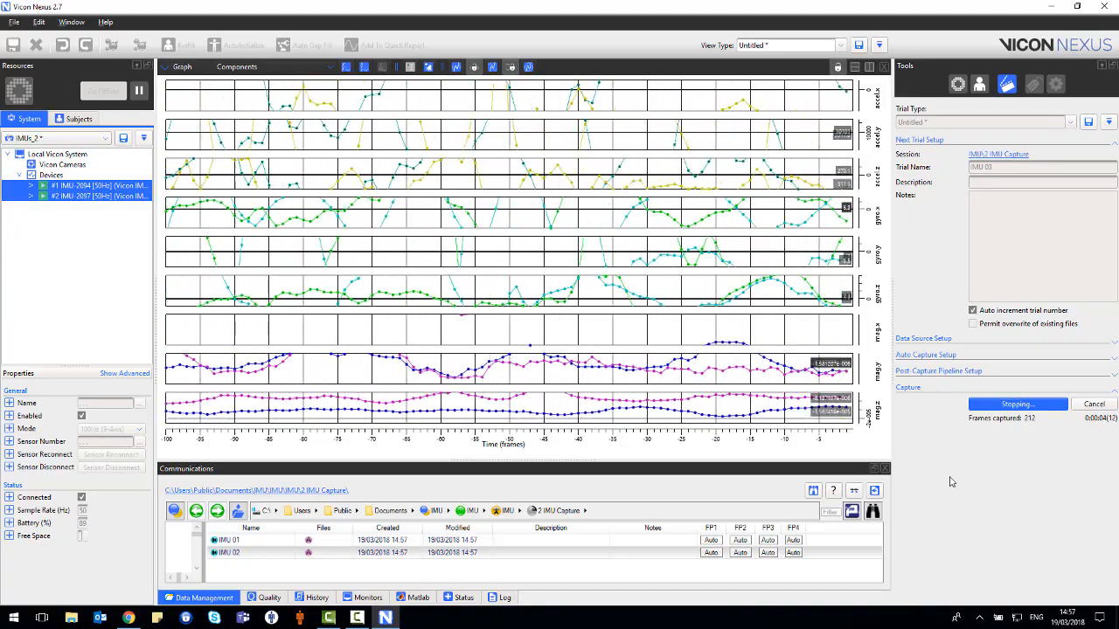
pyautogui.click(1017, 404)
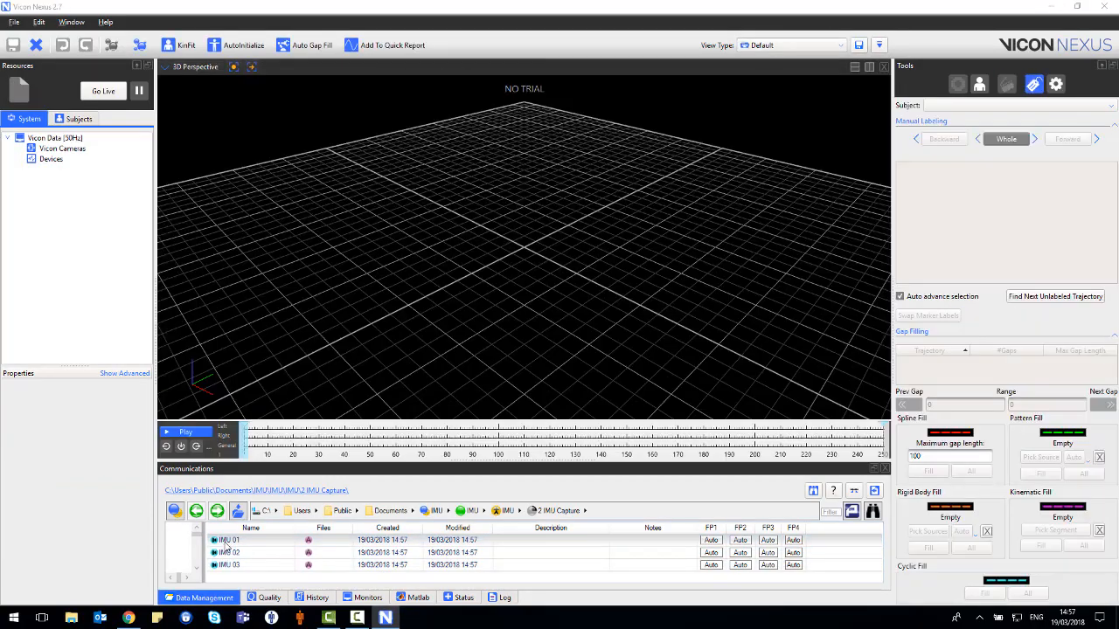
# Step: Review trial IMU 01's sensor data as graphs for both devices, then return the system to live mode
pyautogui.doubleClick(229, 538)
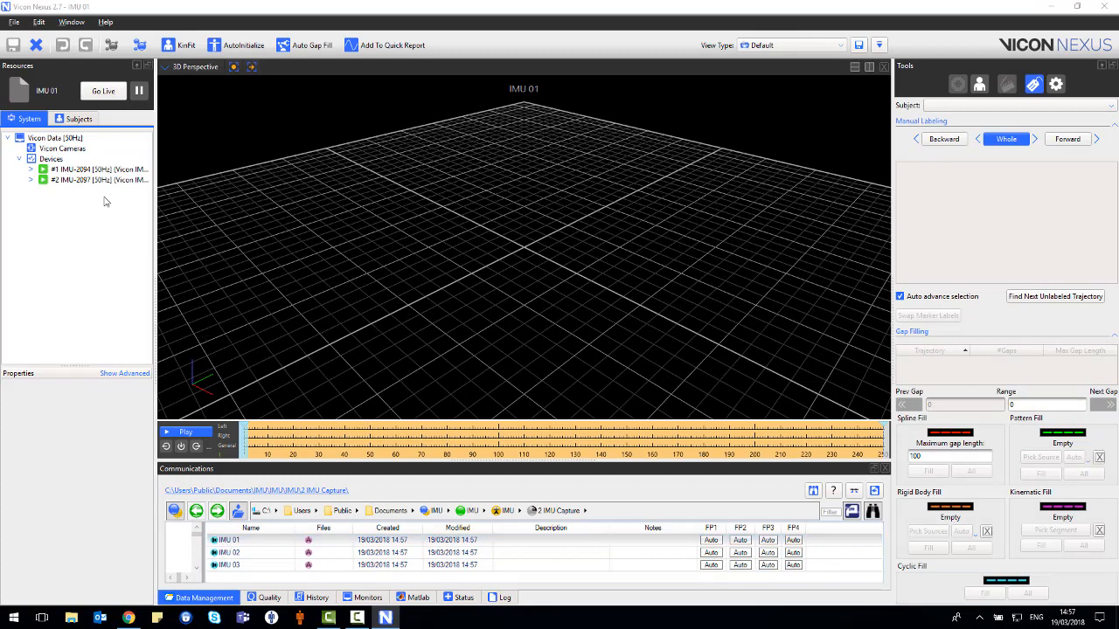
pyautogui.click(96, 168)
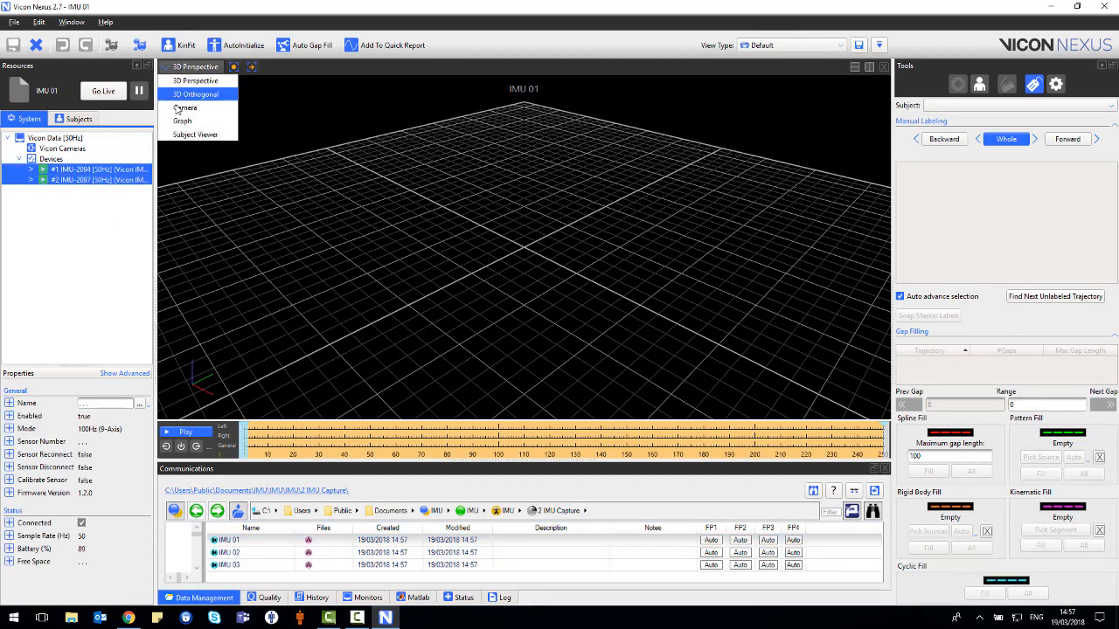
pyautogui.click(182, 121)
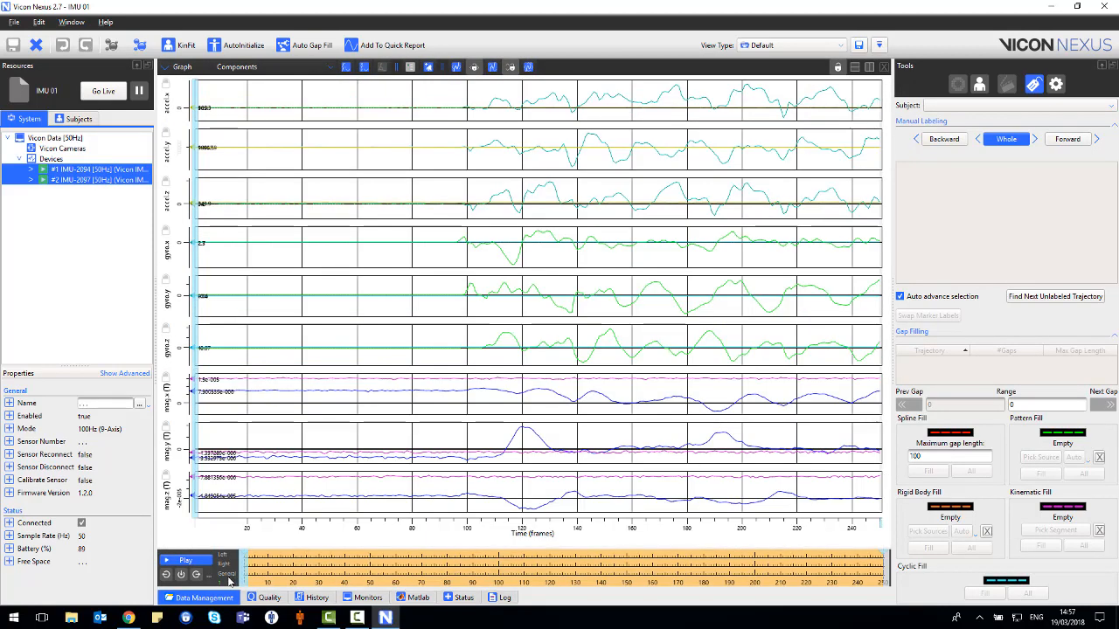
pyautogui.click(185, 561)
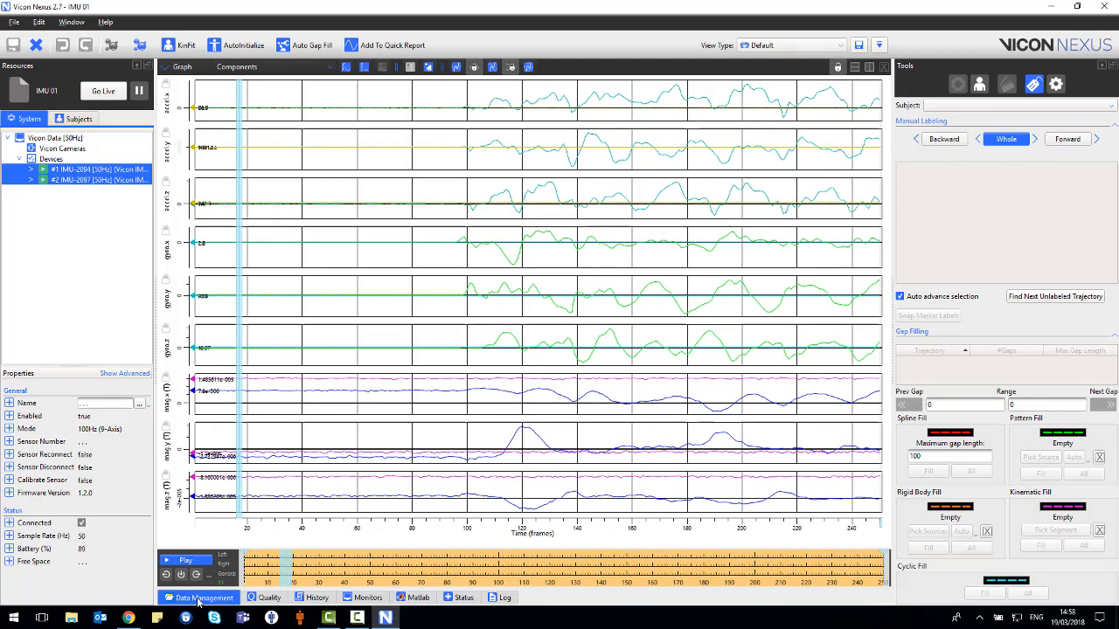
pyautogui.click(200, 598)
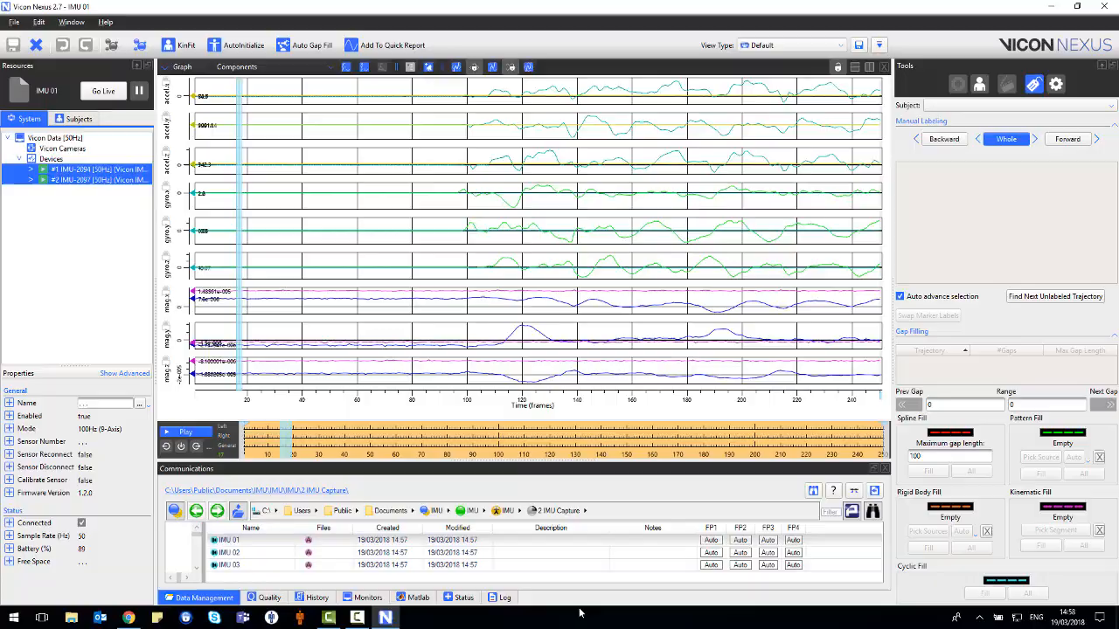
pyautogui.click(105, 91)
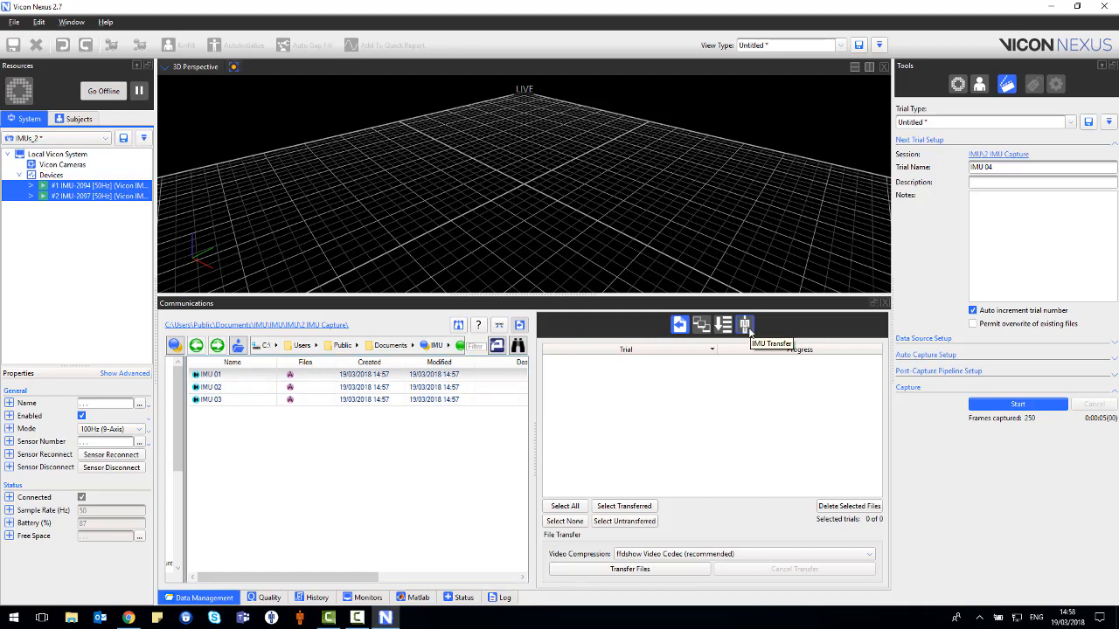
# Step: List both sensors' stored IMU 01–03 trials, tick them and send them for file transfer
pyautogui.click(745, 324)
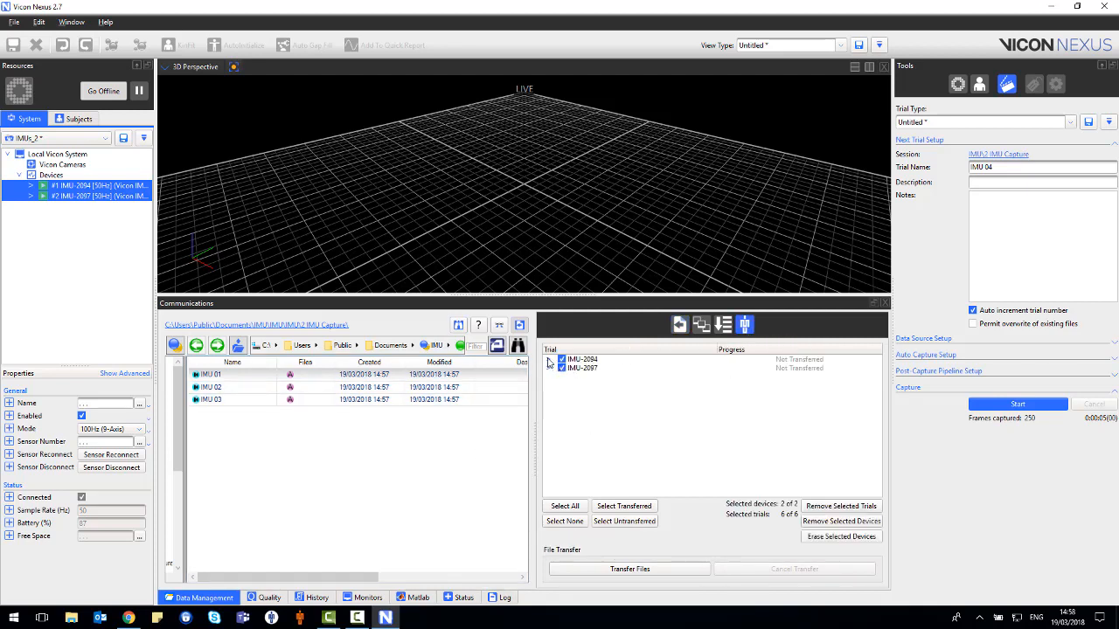
pyautogui.click(552, 361)
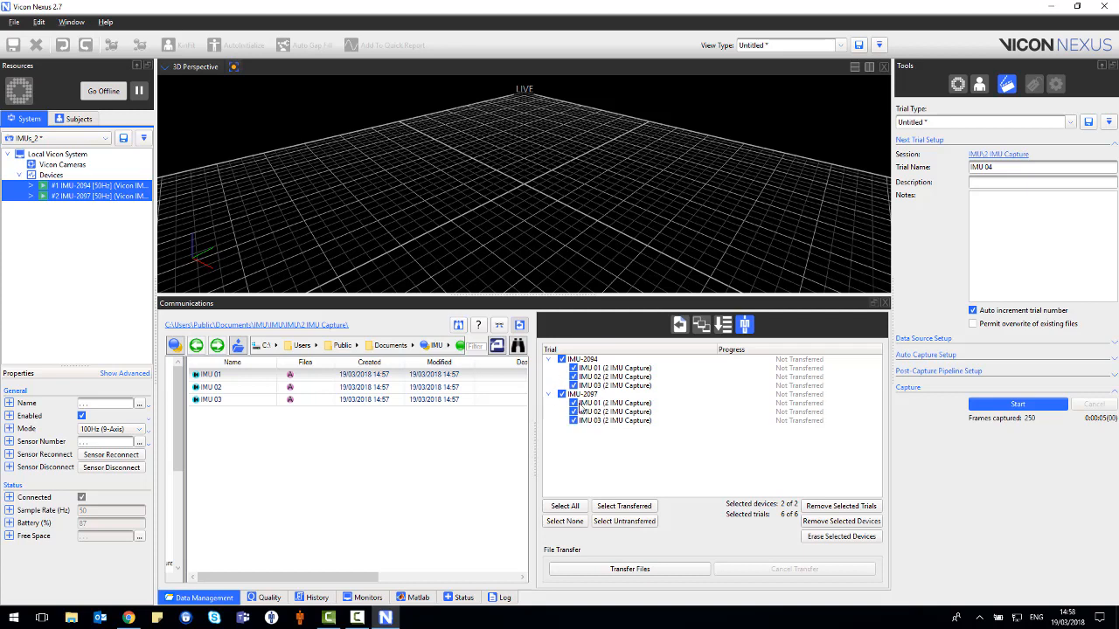
pyautogui.click(552, 395)
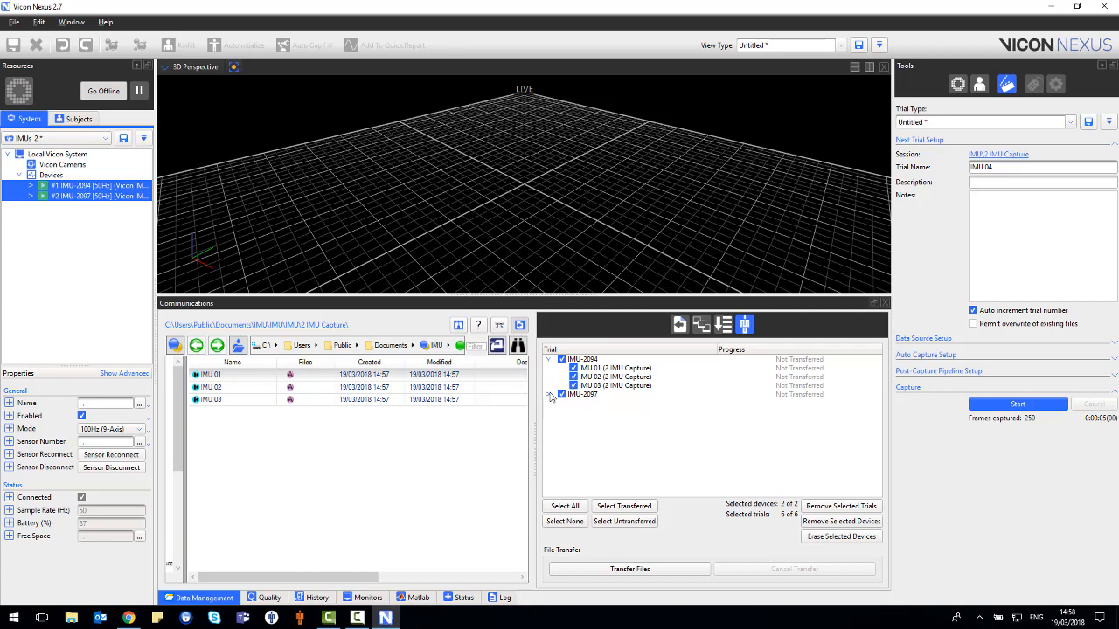
pyautogui.click(552, 395)
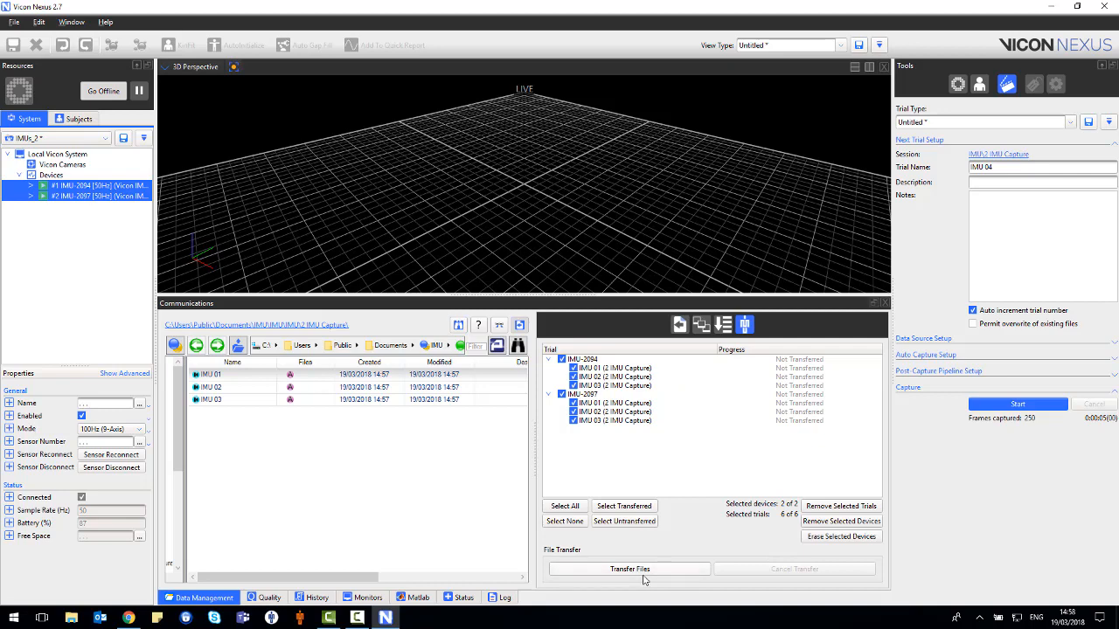
pyautogui.moveTo(665, 565)
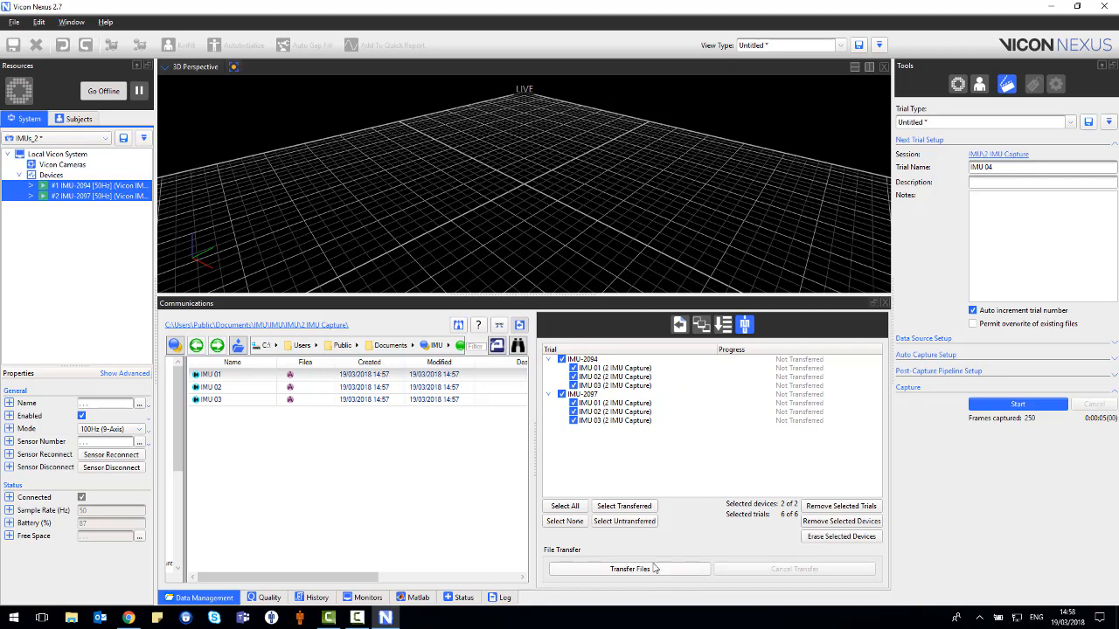
pyautogui.click(629, 570)
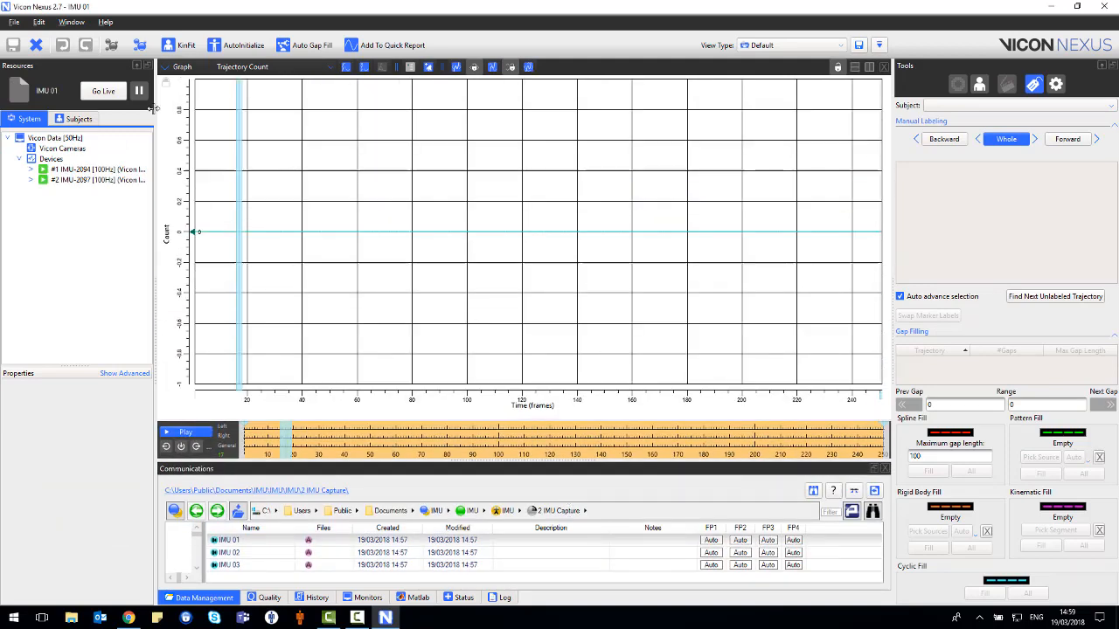
# Step: Show both IMU devices' sensor graphs and play back trial IMU 01
pyautogui.click(88, 180)
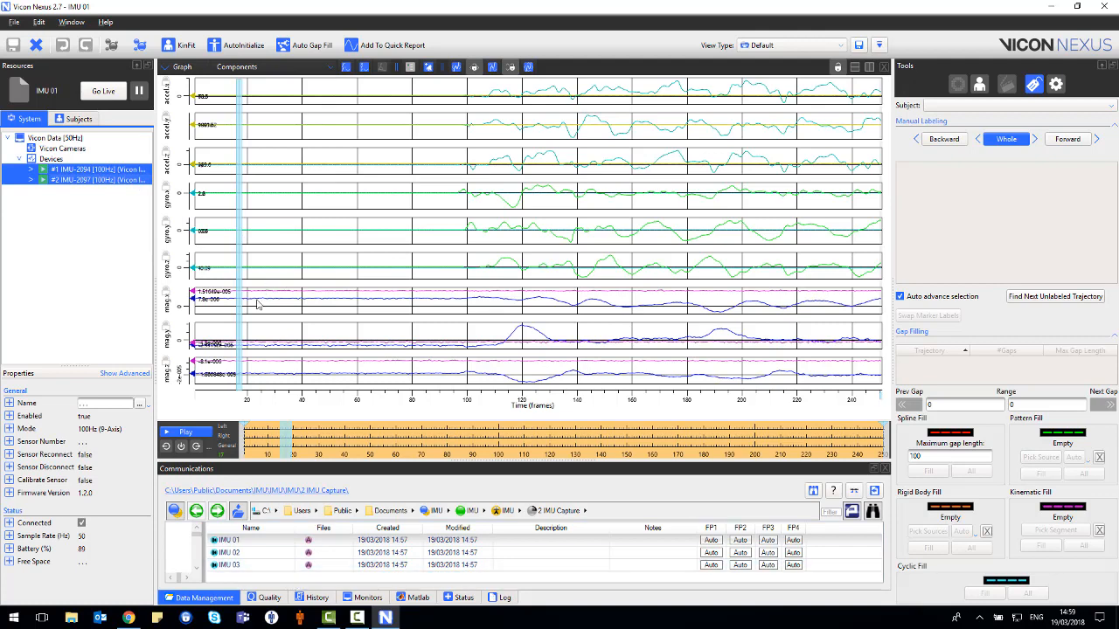
pyautogui.click(185, 432)
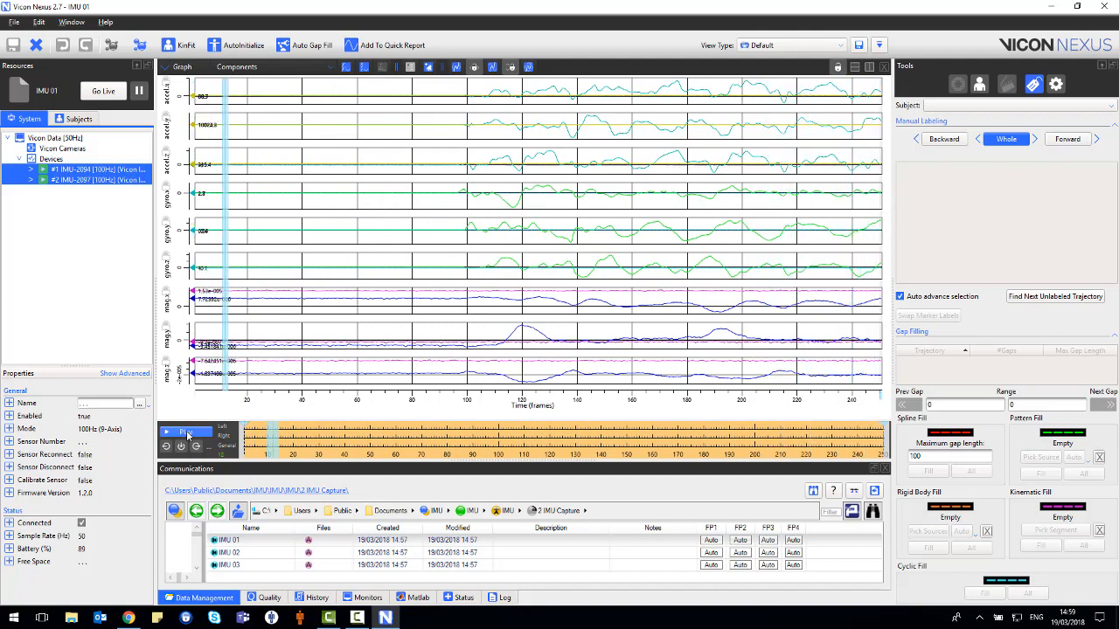
pyautogui.click(185, 432)
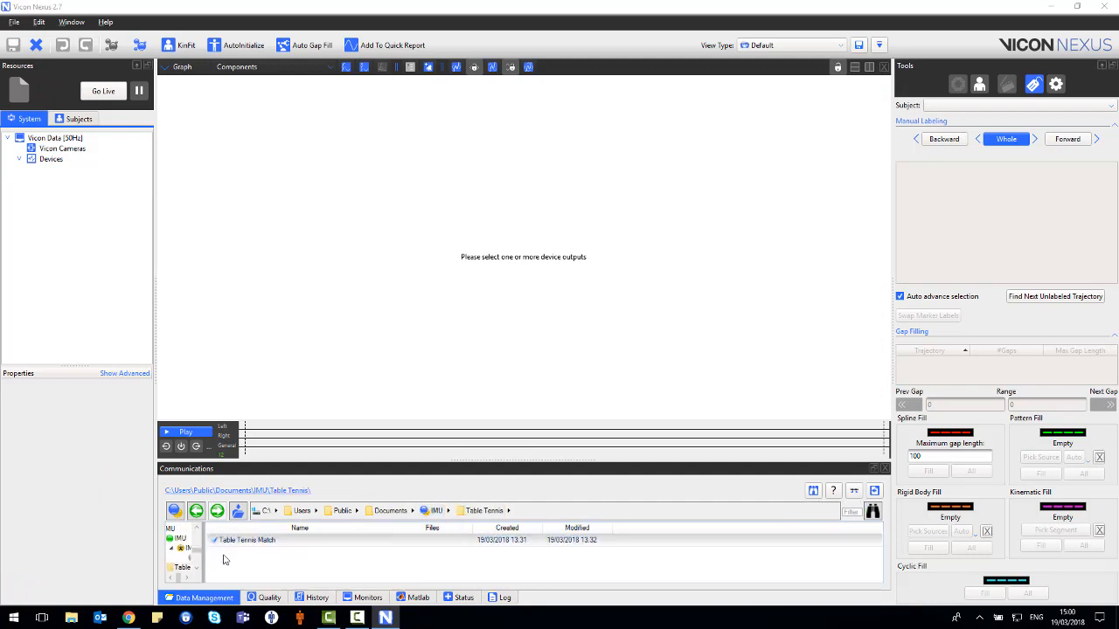
# Step: Load trial IMU02 from the Table Tennis Match session into the 3D Perspective view
pyautogui.doubleClick(248, 539)
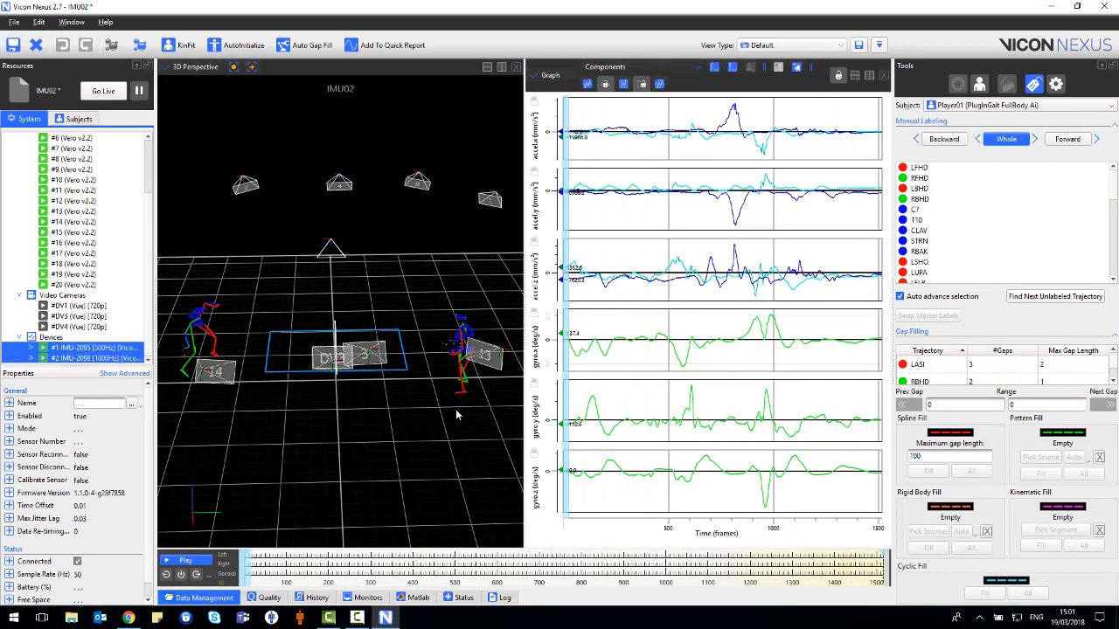
pyautogui.click(185, 559)
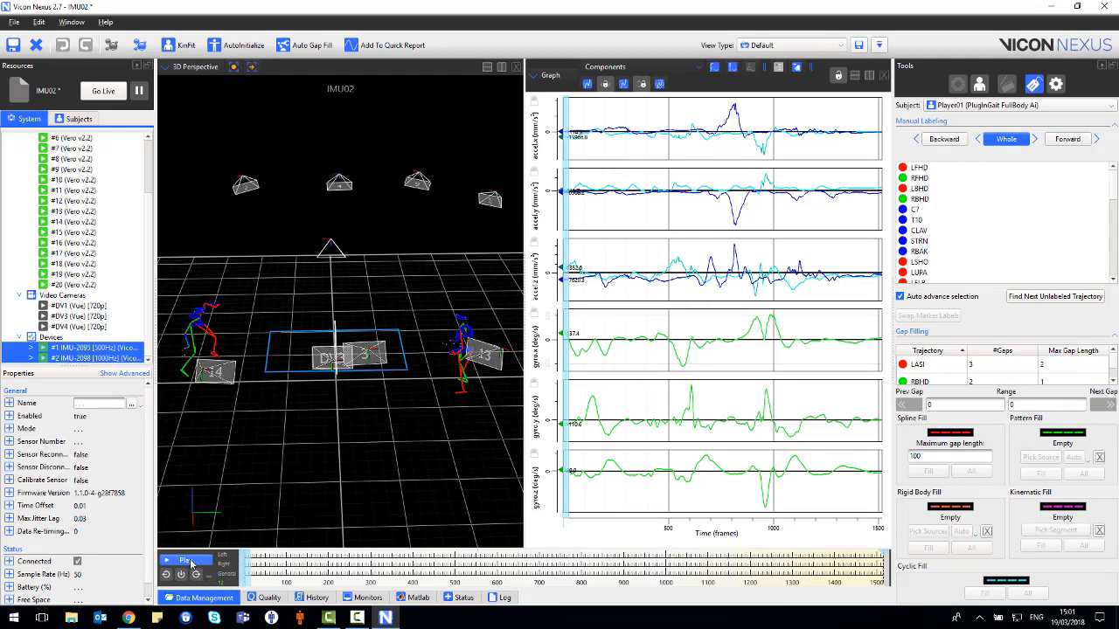
pyautogui.click(185, 560)
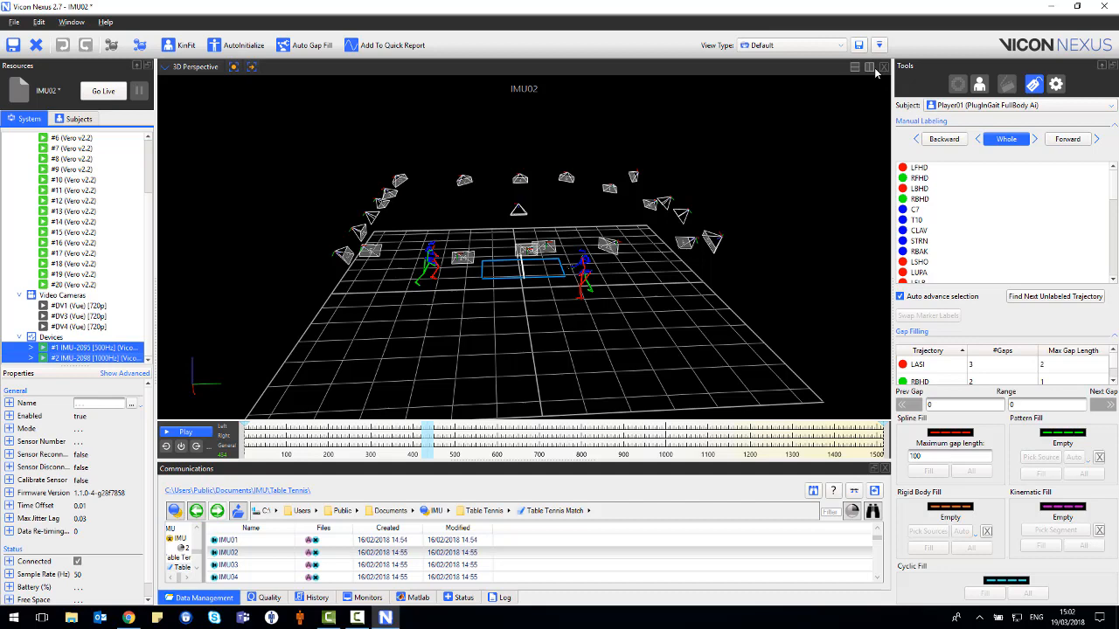
# Step: Split the view and set the second pane to Graph beside the 3D scene
pyautogui.click(556, 67)
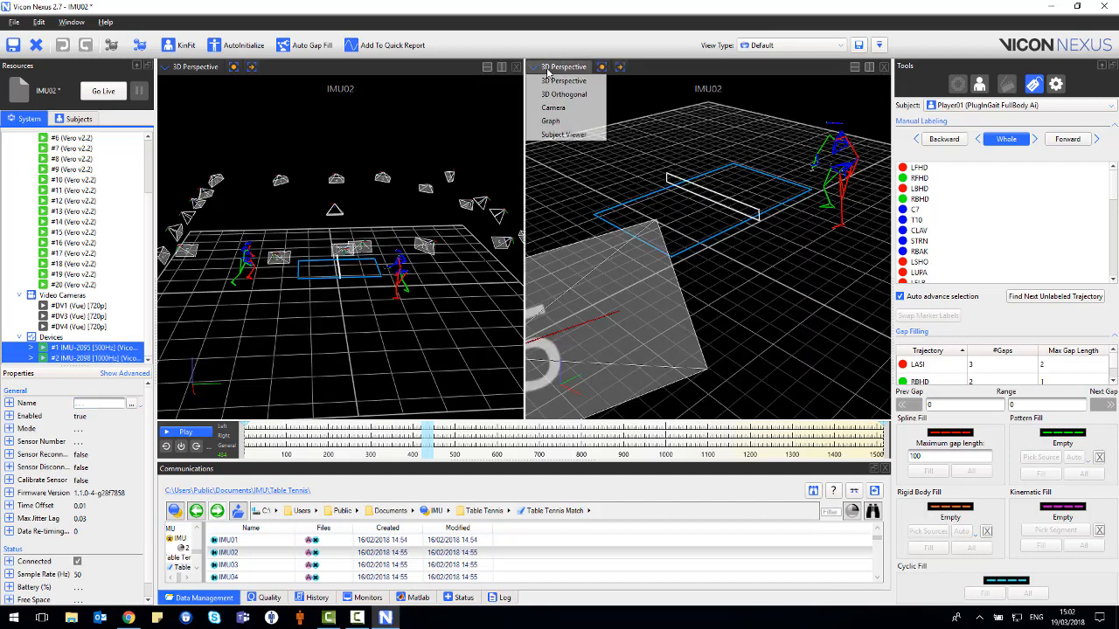
pyautogui.click(549, 121)
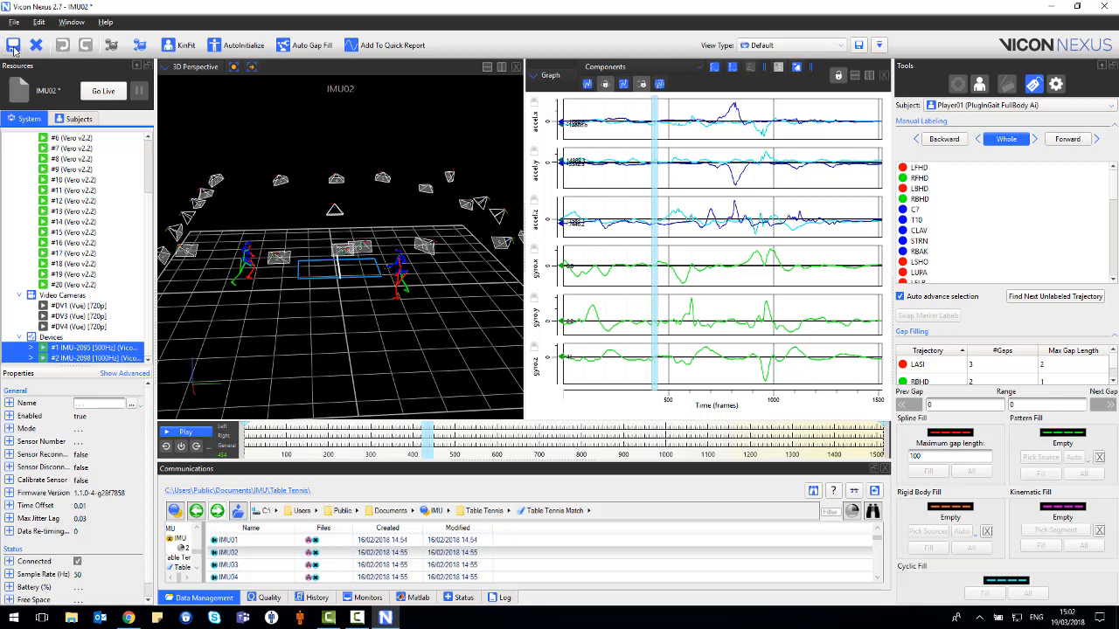
pyautogui.moveTo(832, 245)
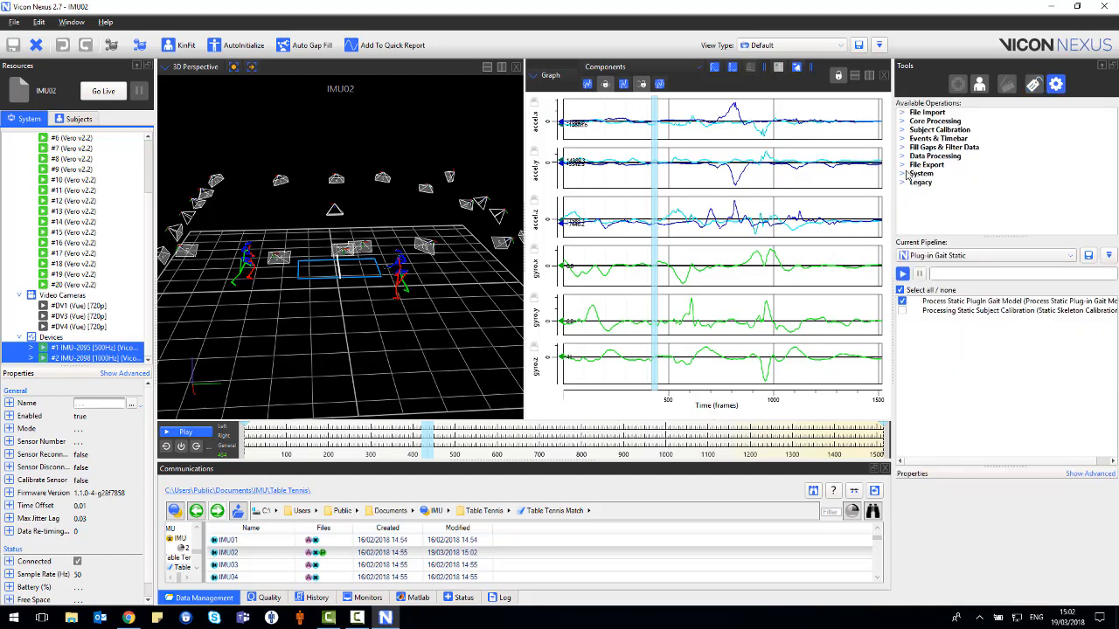
# Step: Build a new pipeline with an Export ASCII step and run it on trial IMU02
pyautogui.click(1108, 256)
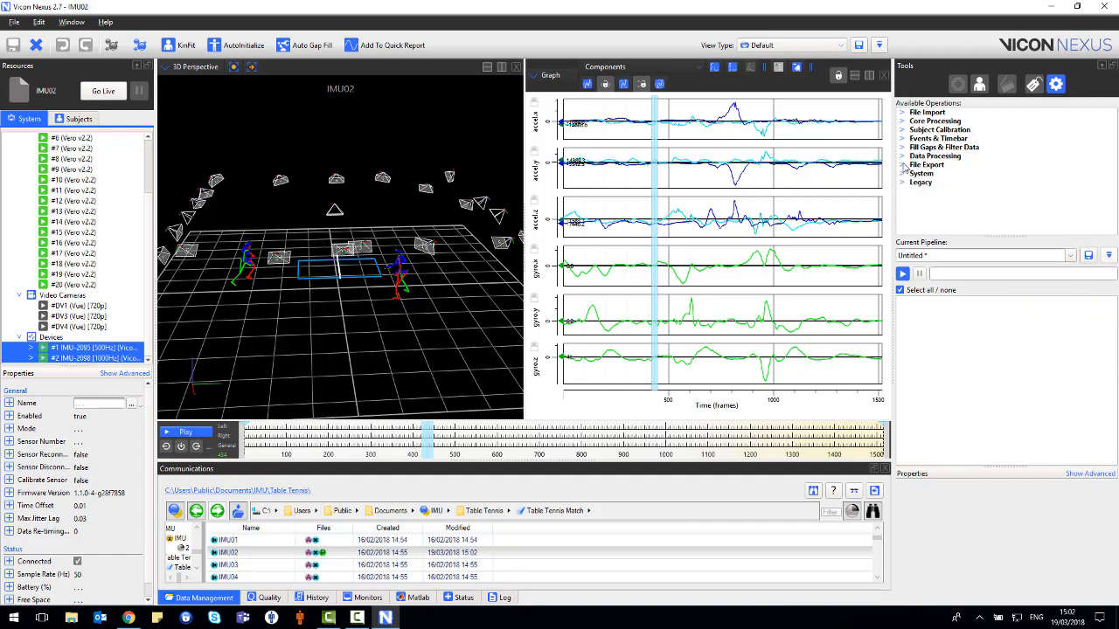
pyautogui.click(914, 164)
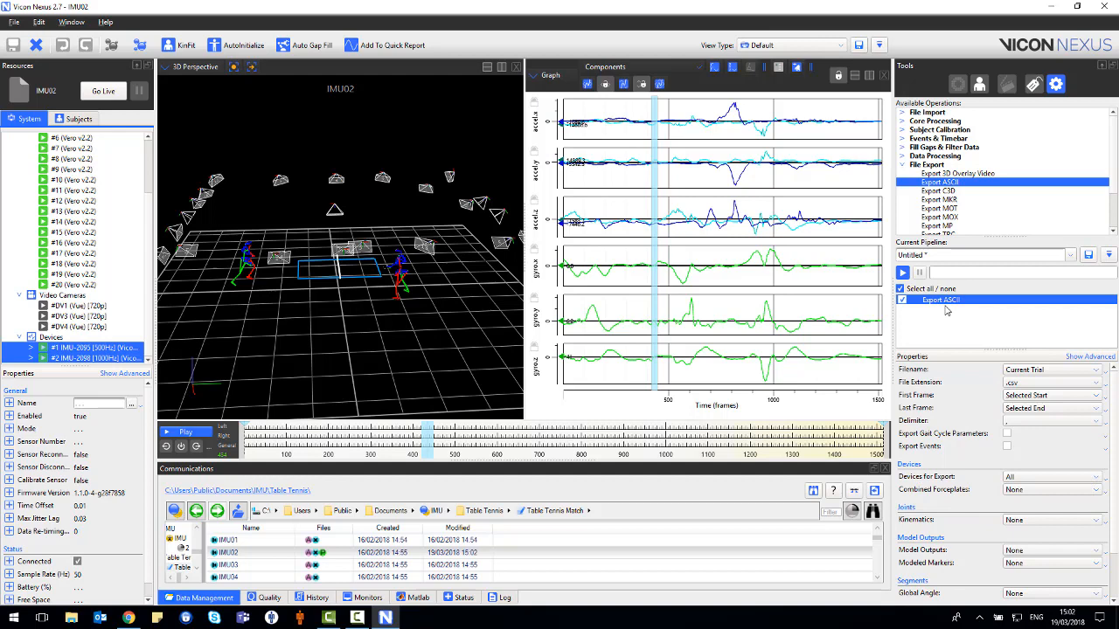
pyautogui.rightClick(947, 311)
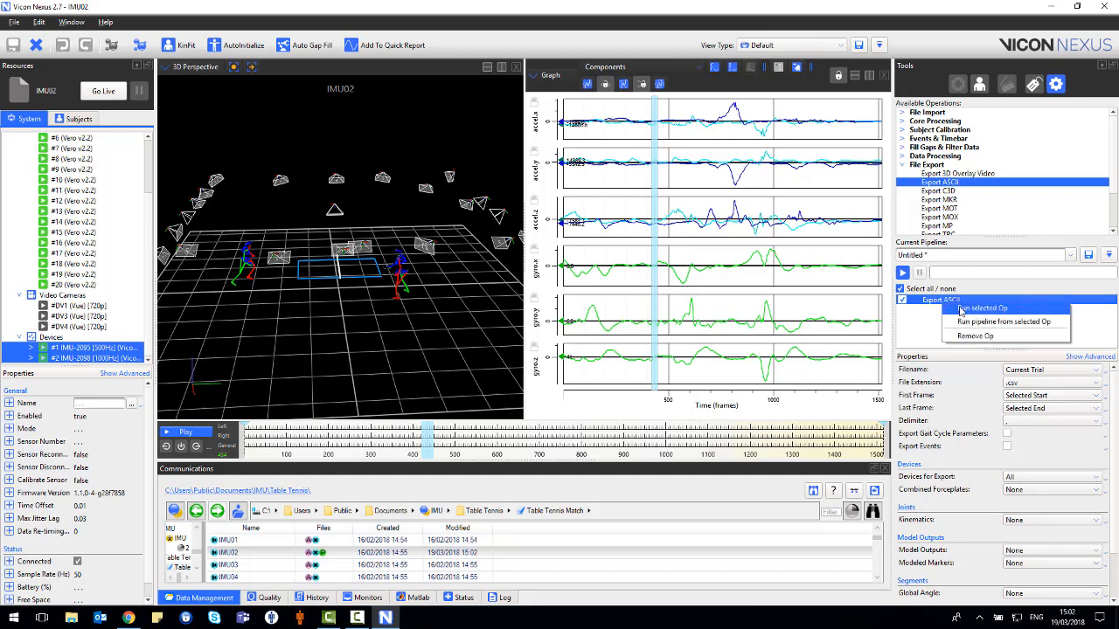
pyautogui.click(981, 308)
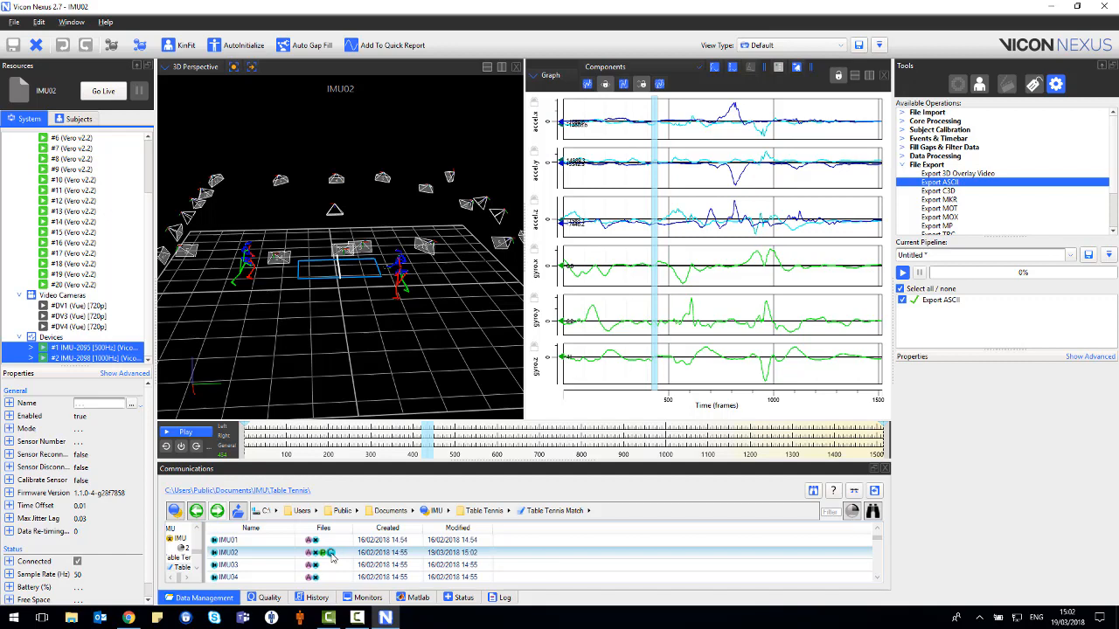
# Step: Open the exported IMU02.csv from the trial's files in Excel and maximise it
pyautogui.rightClick(336, 555)
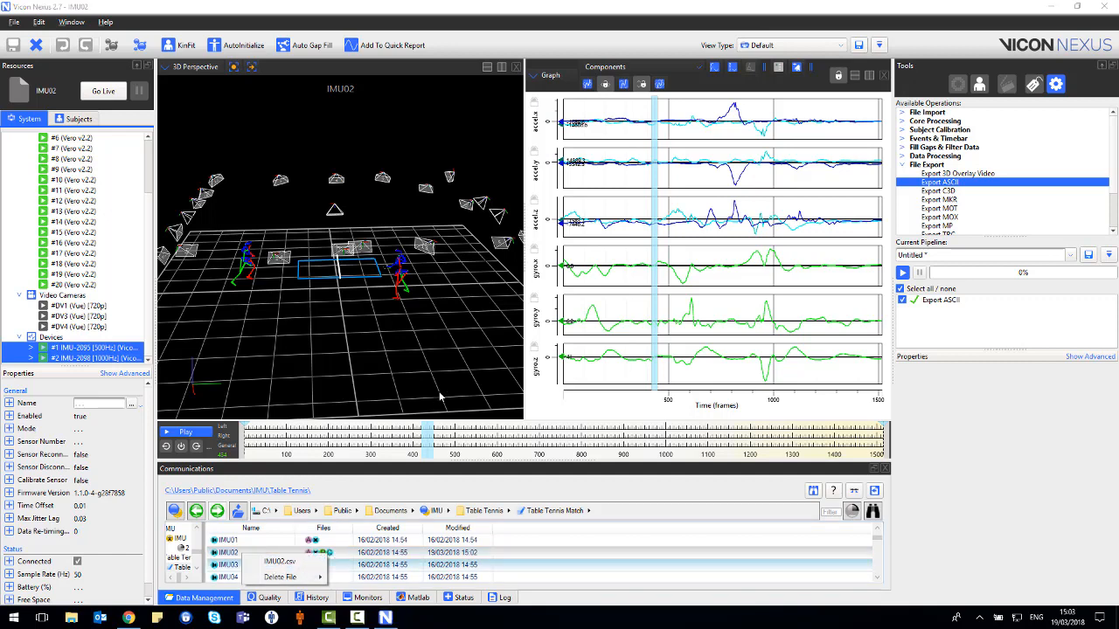
pyautogui.moveTo(452, 362)
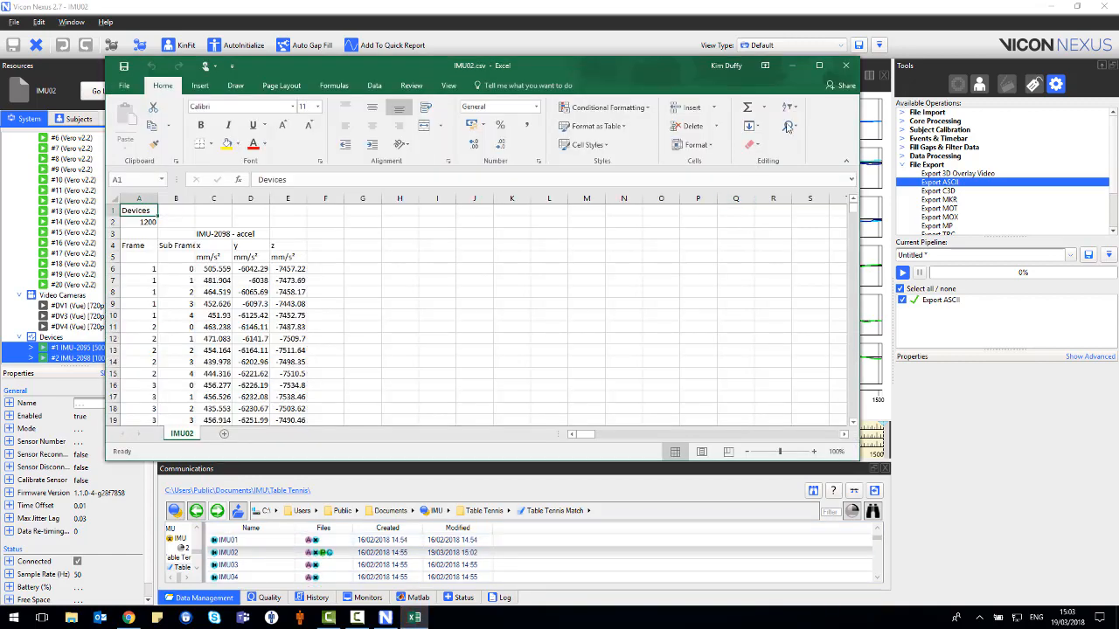
pyautogui.click(818, 66)
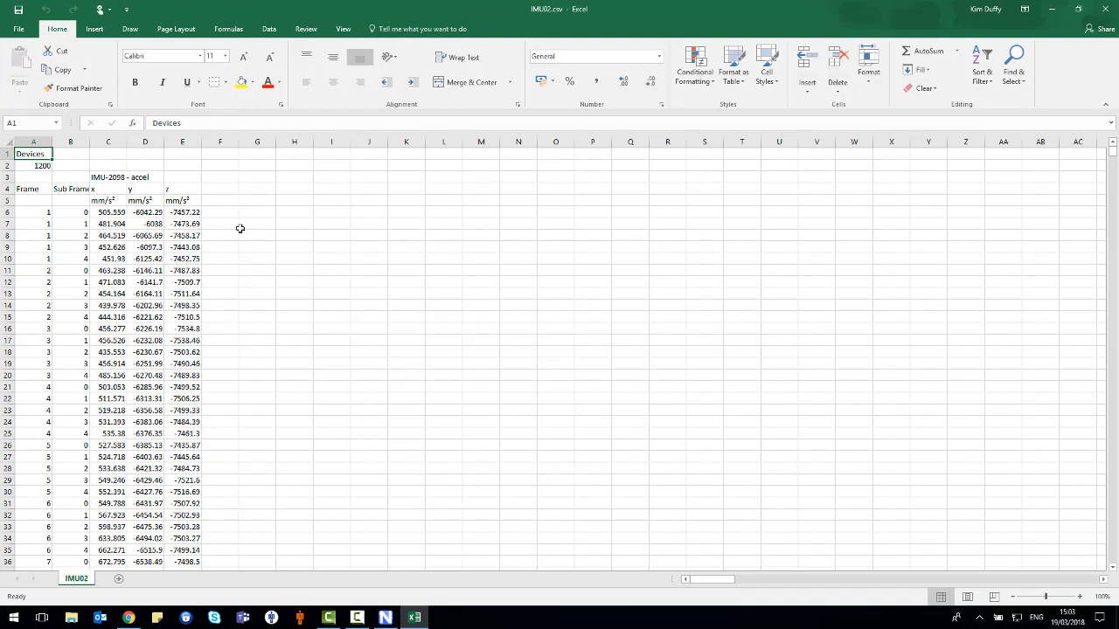